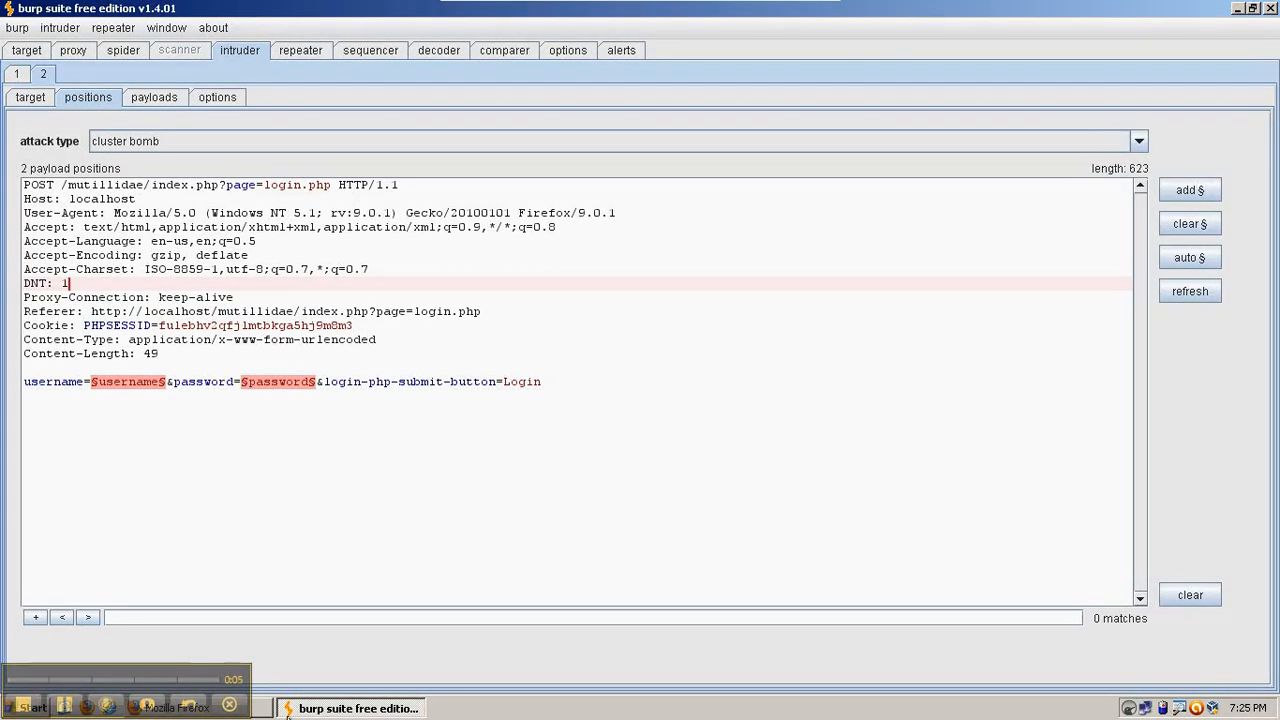
Step: Submit the Mutillidae login form in Firefox with name 'uname' and a password
click(180, 708)
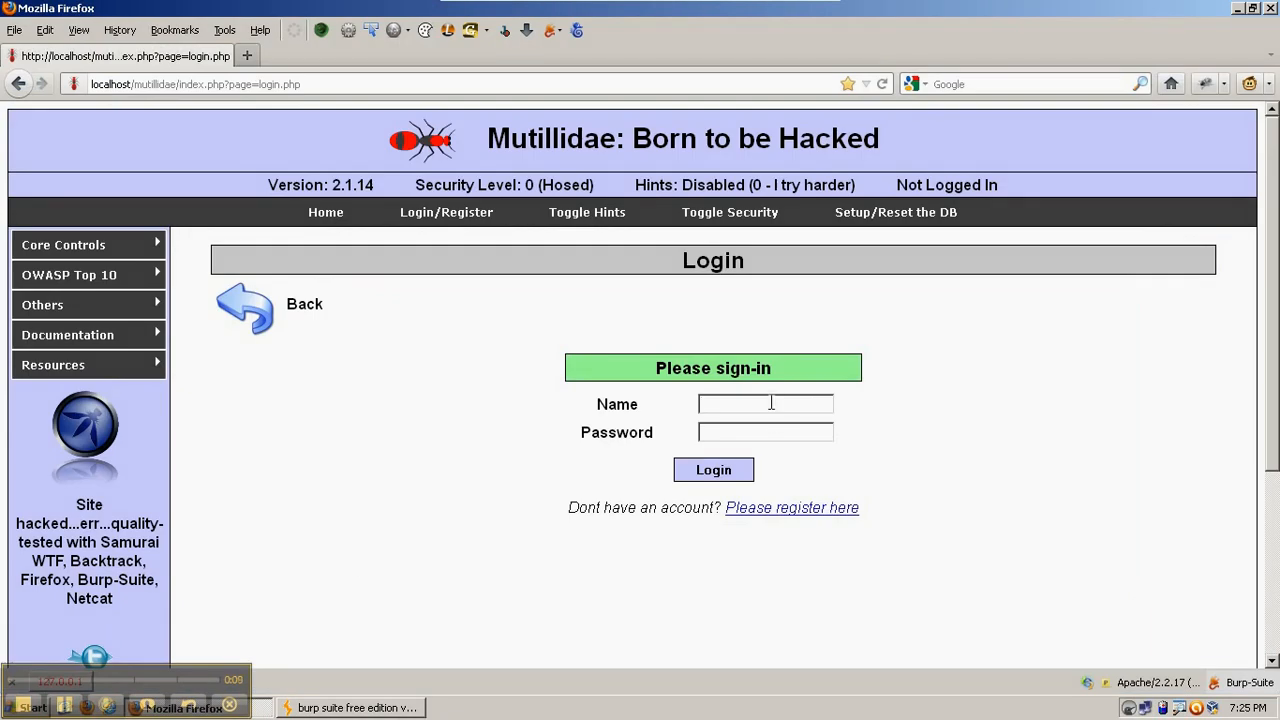
text(uname)
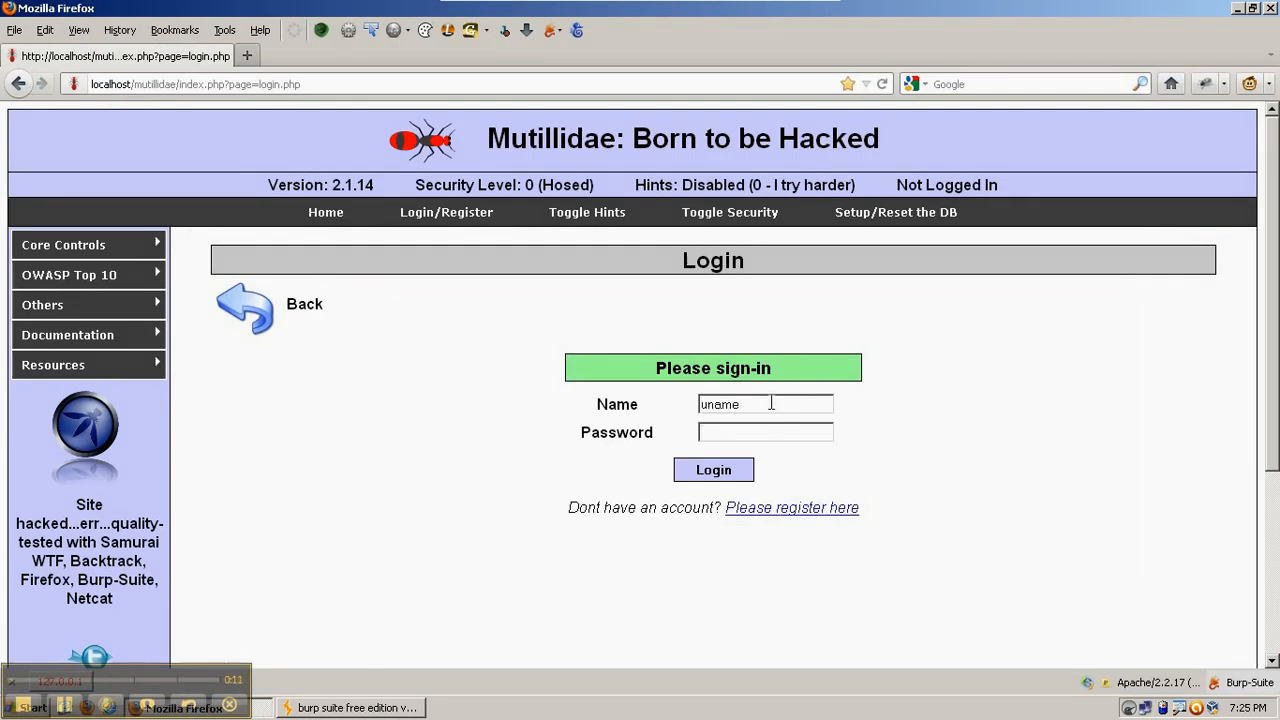
text(password)
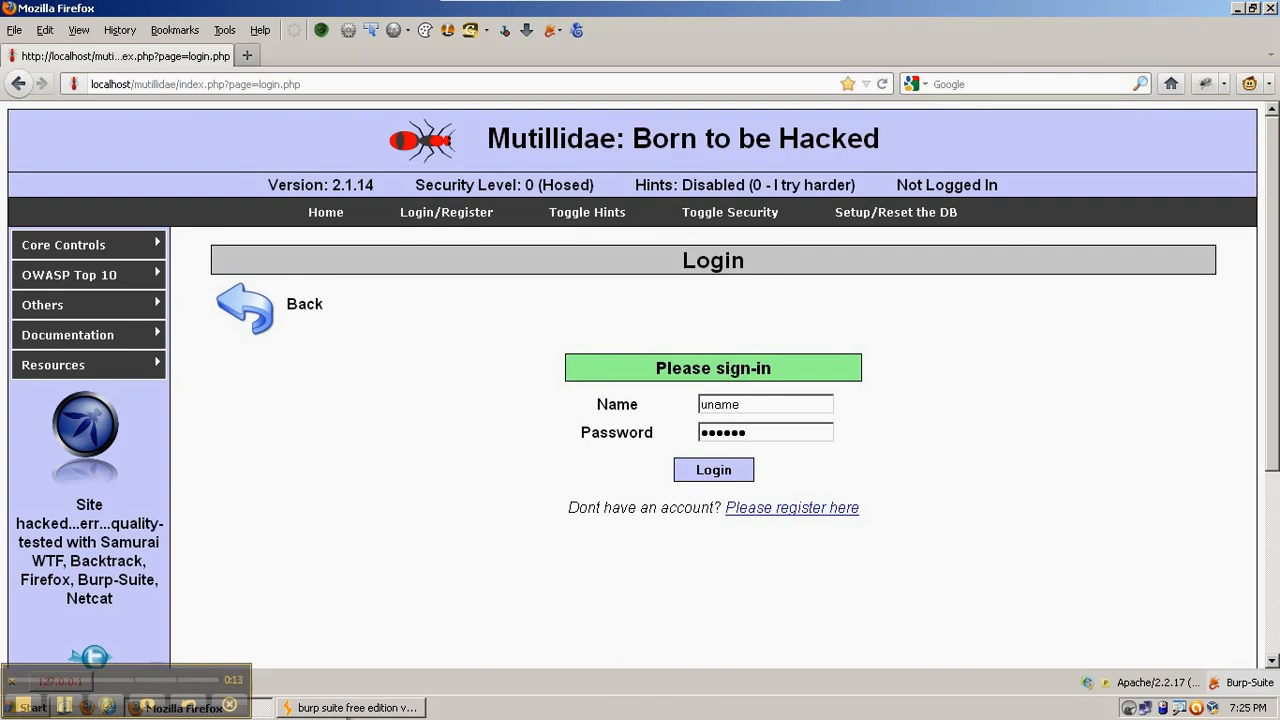
click(357, 708)
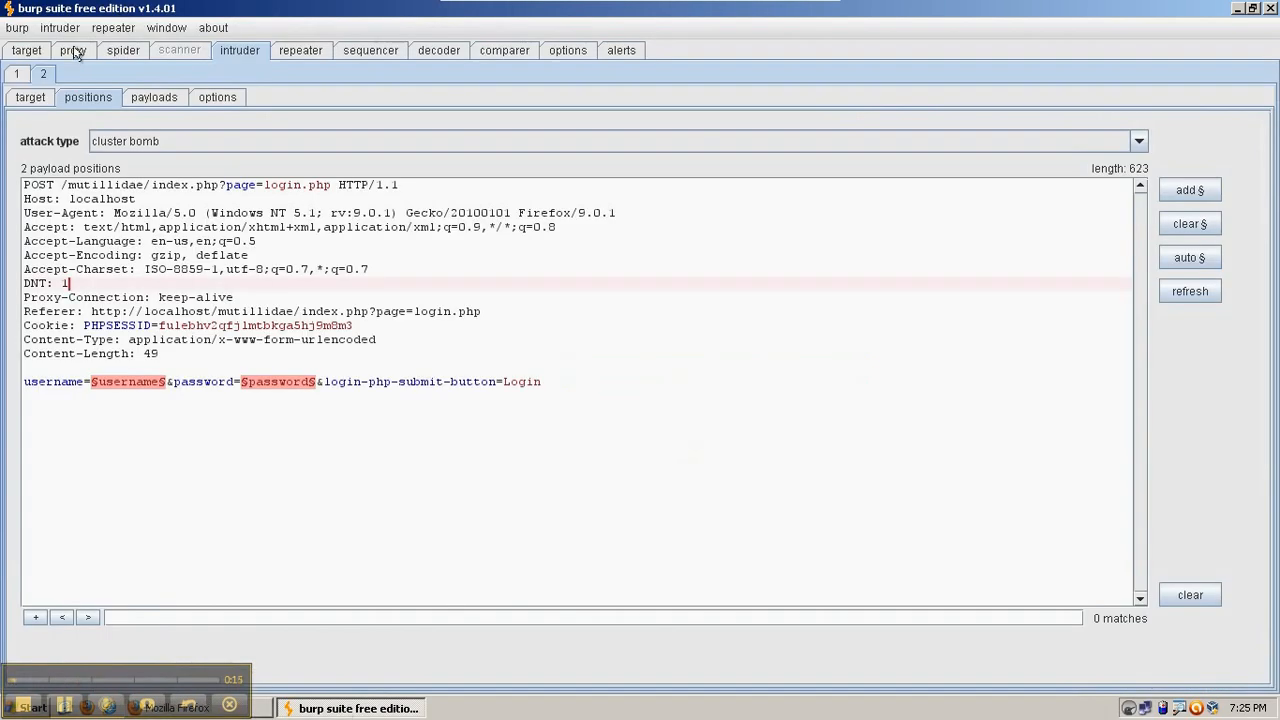
click(180, 708)
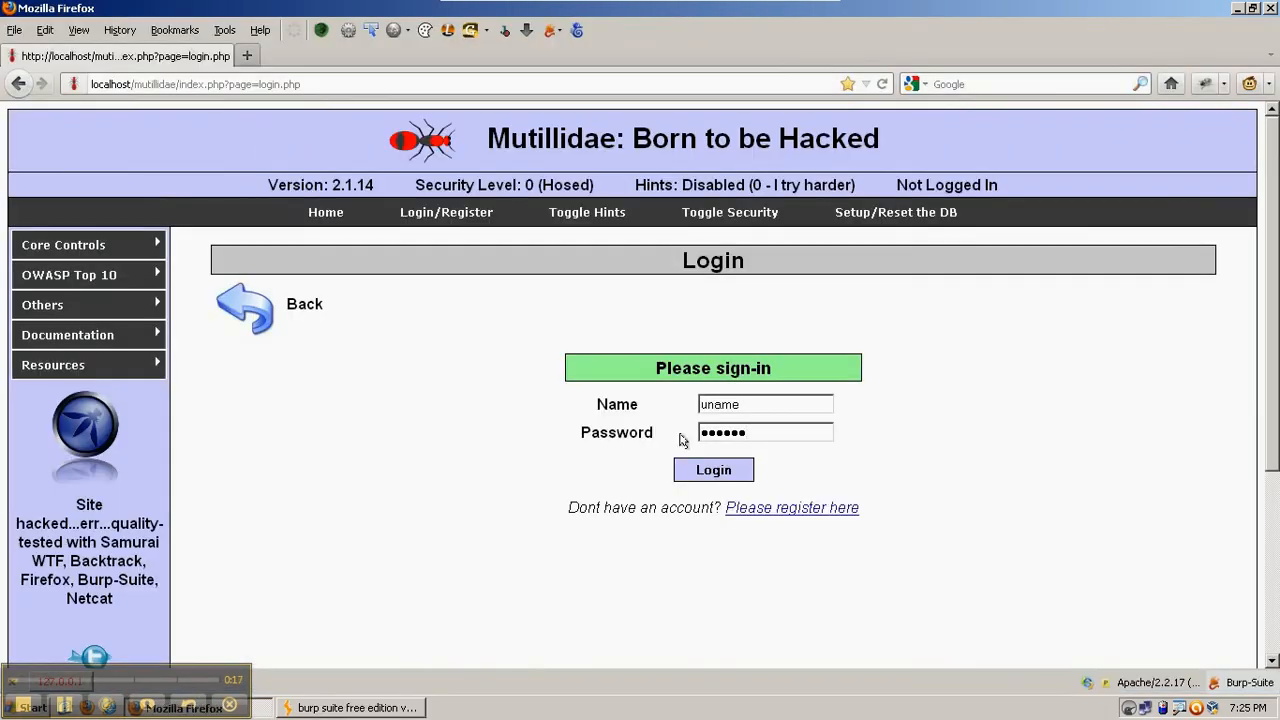
click(713, 470)
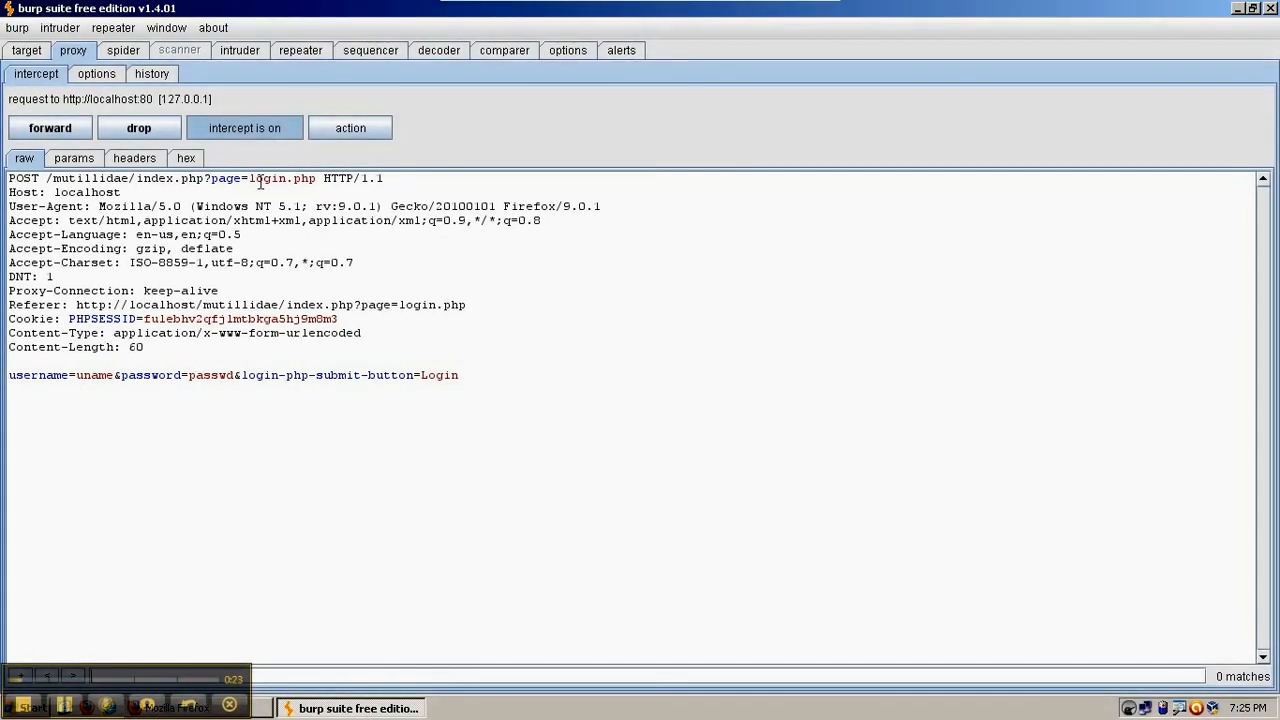
Step: Send the intercepted login request to Intruder and switch proxy interception off
double_click(94, 375)
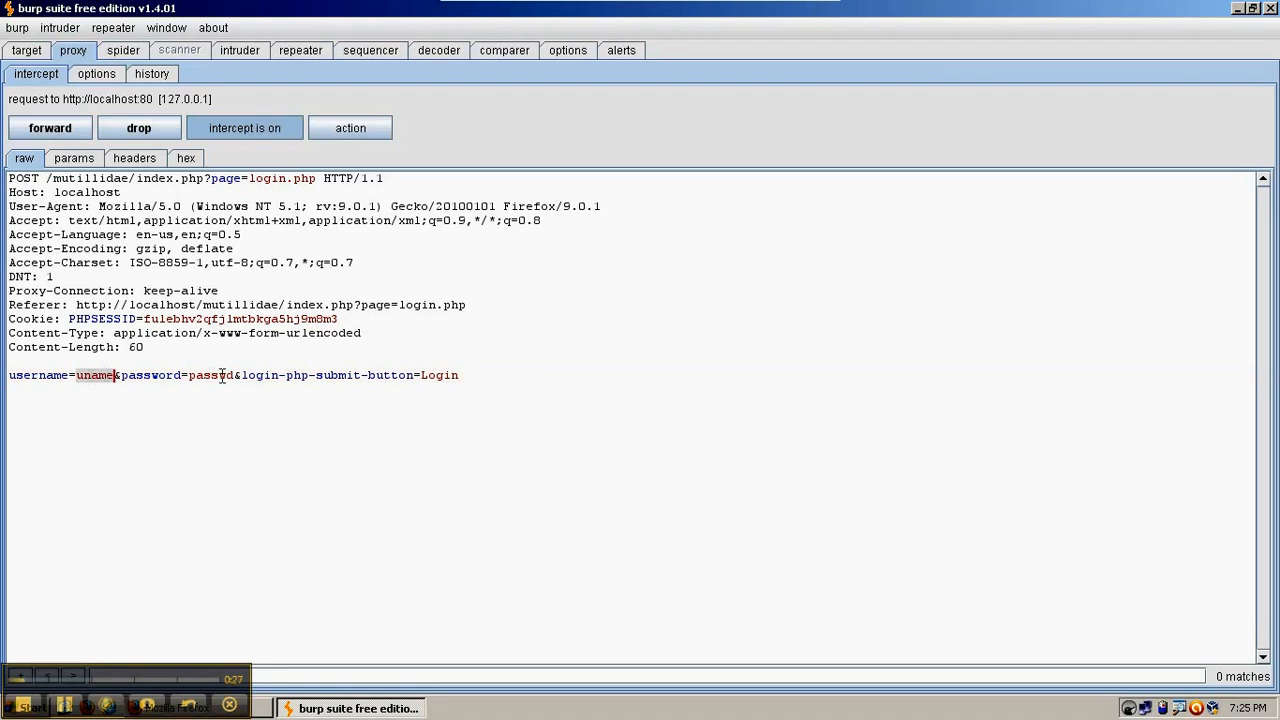
right_click(220, 375)
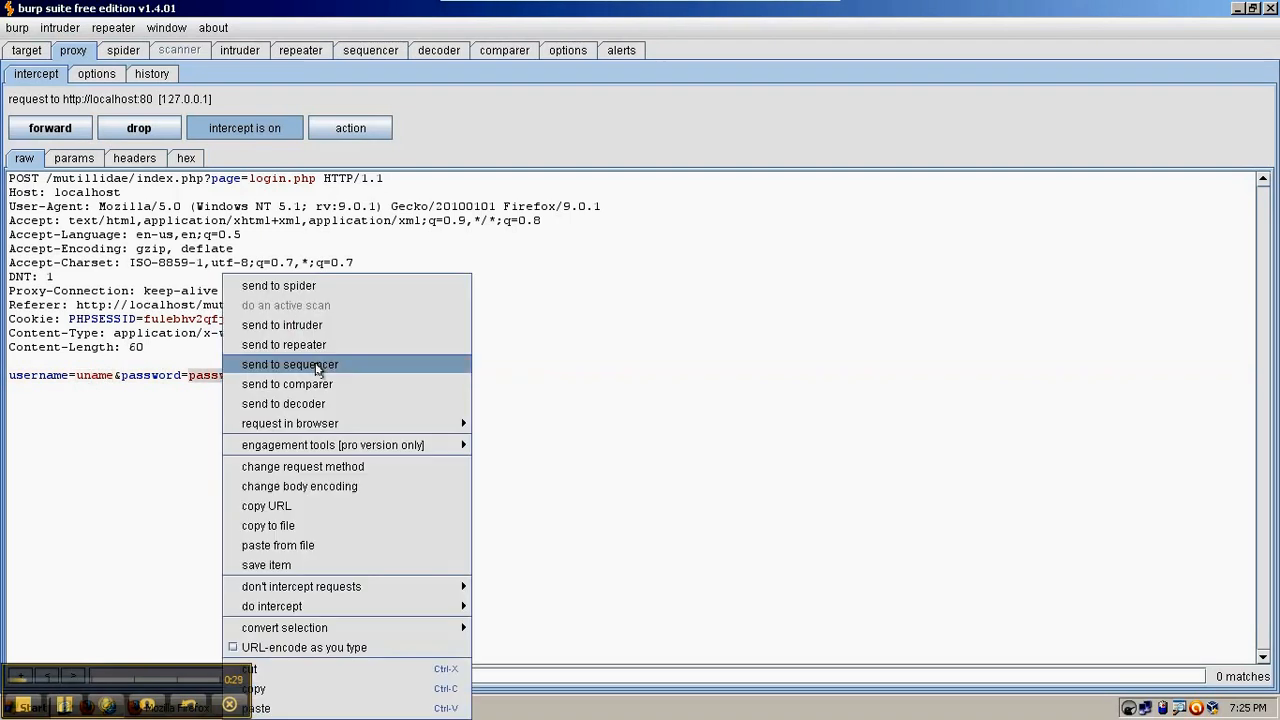
click(282, 325)
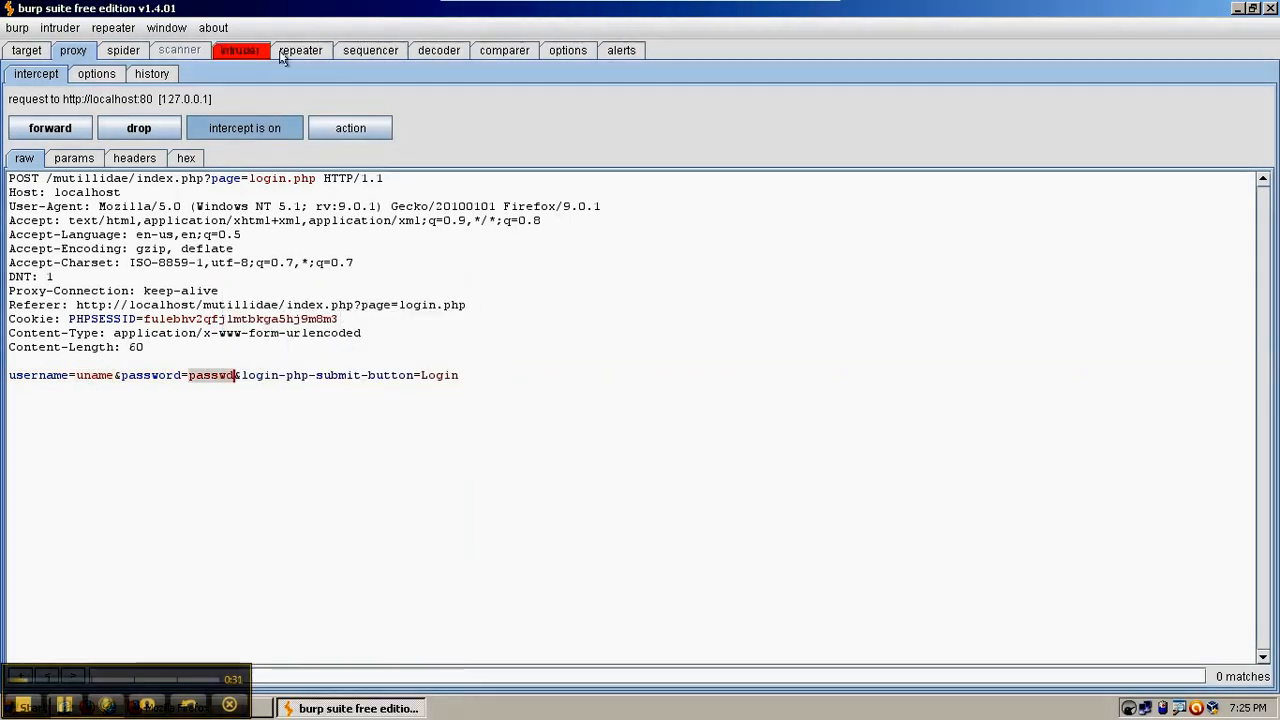
click(244, 127)
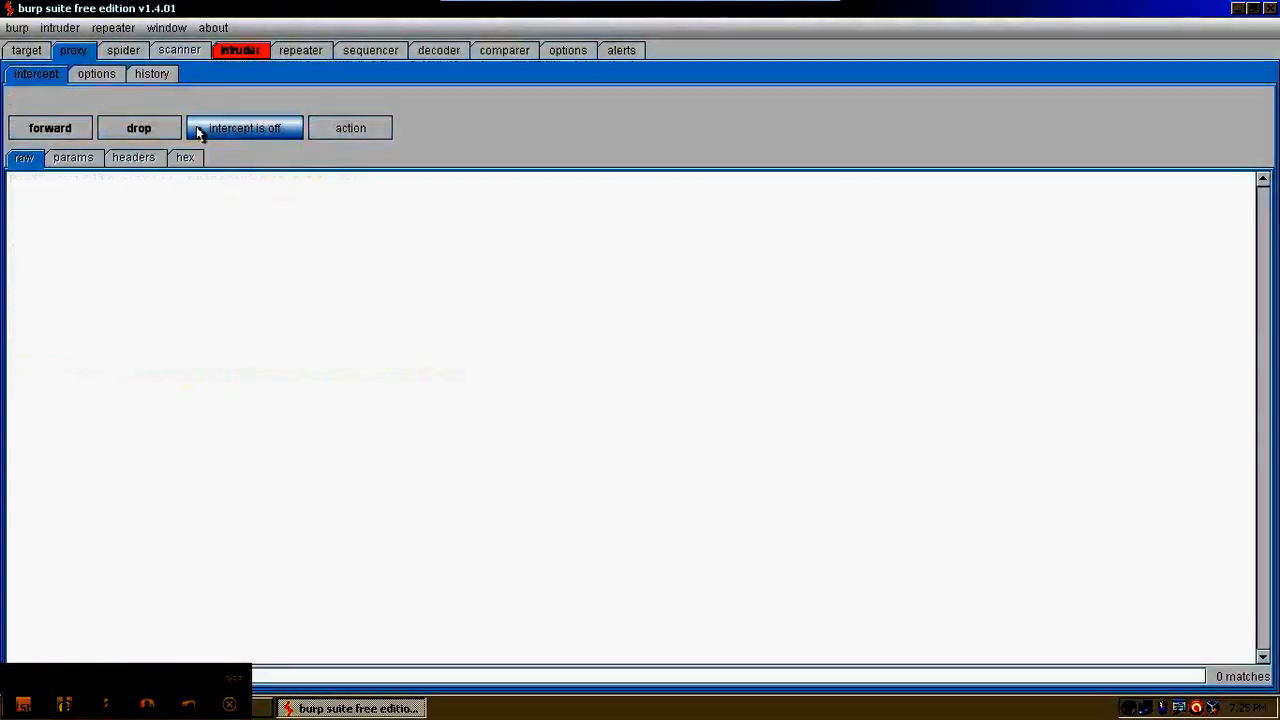
Step: In the new Intruder attack, clear default markers and mark uname and passwd as sniper positions
click(239, 50)
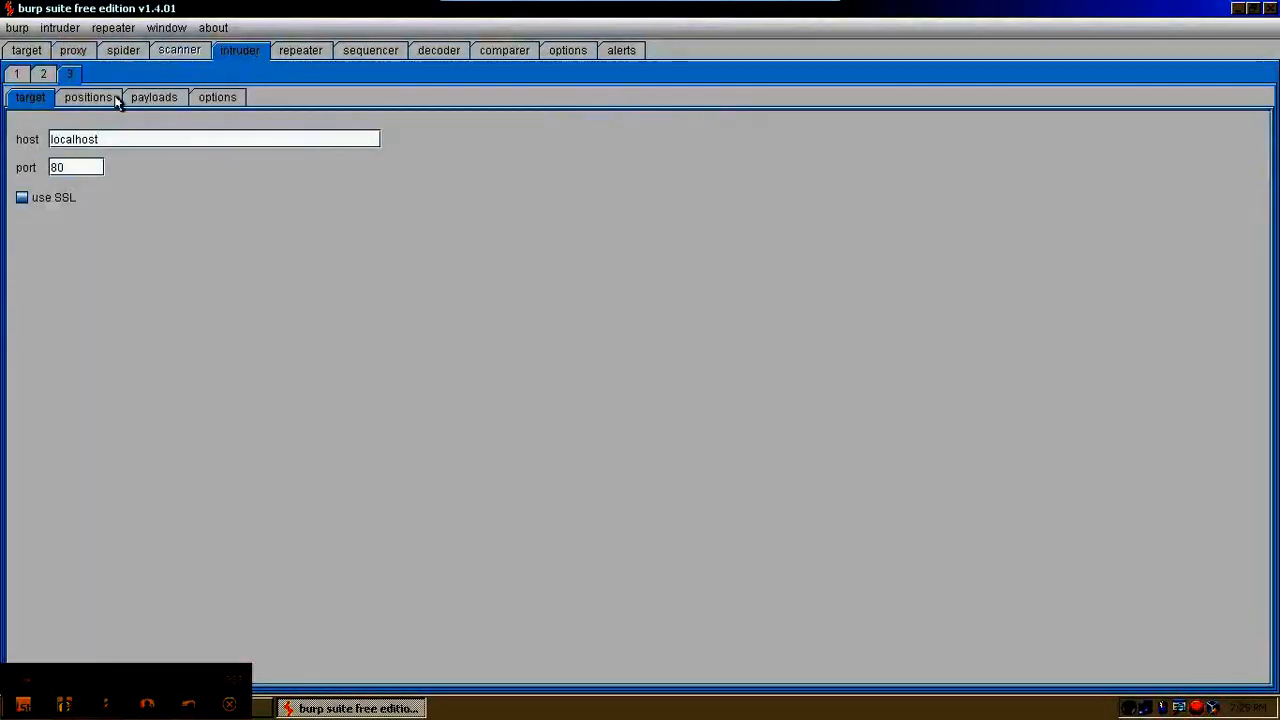
click(88, 97)
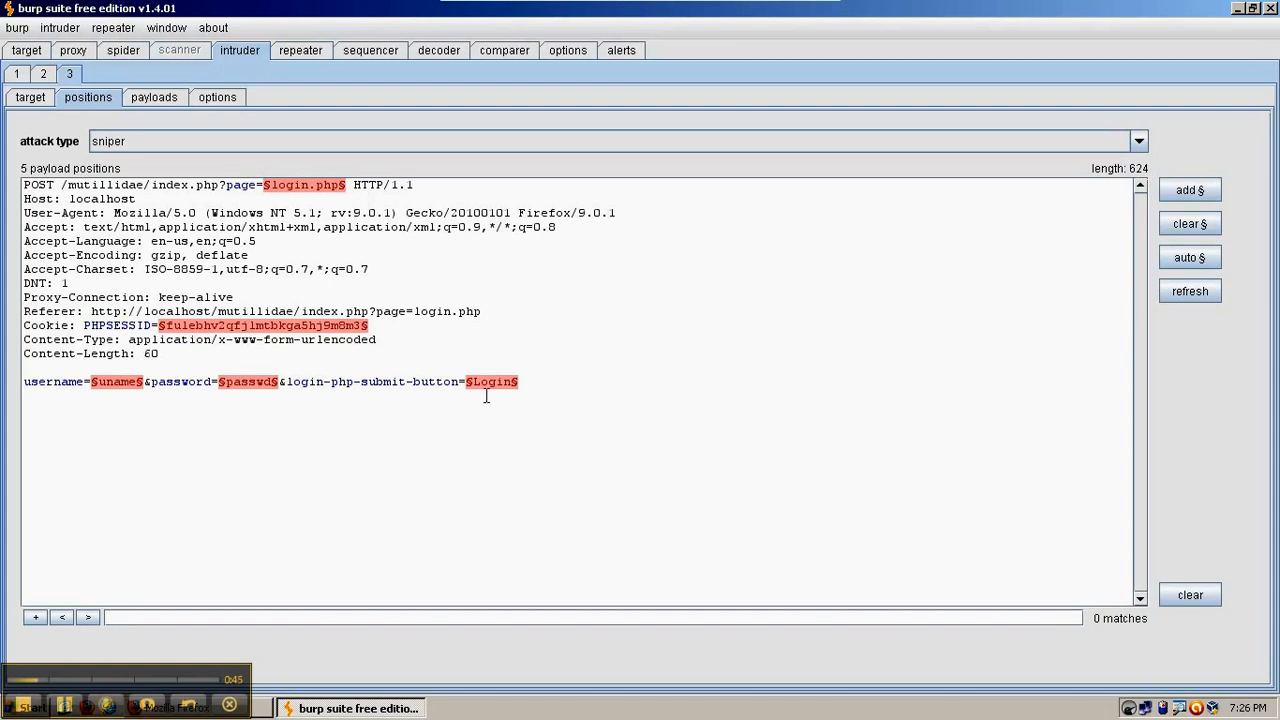
click(1189, 223)
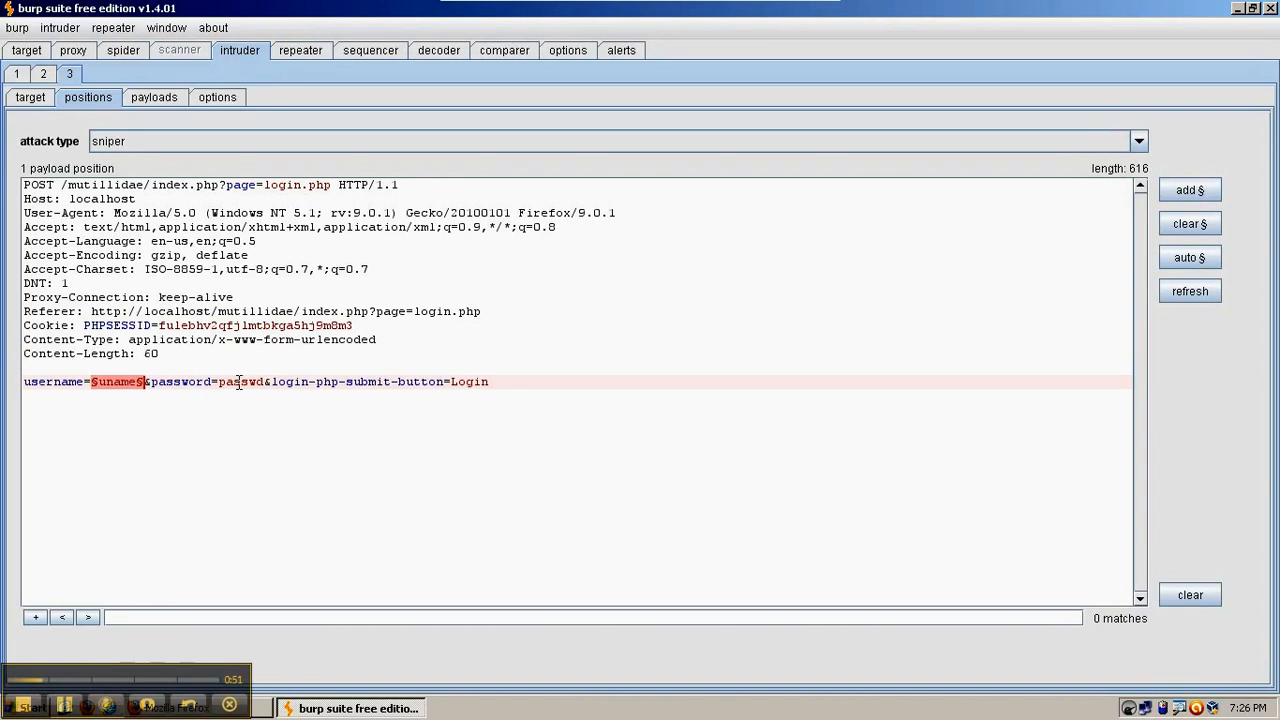
click(1189, 190)
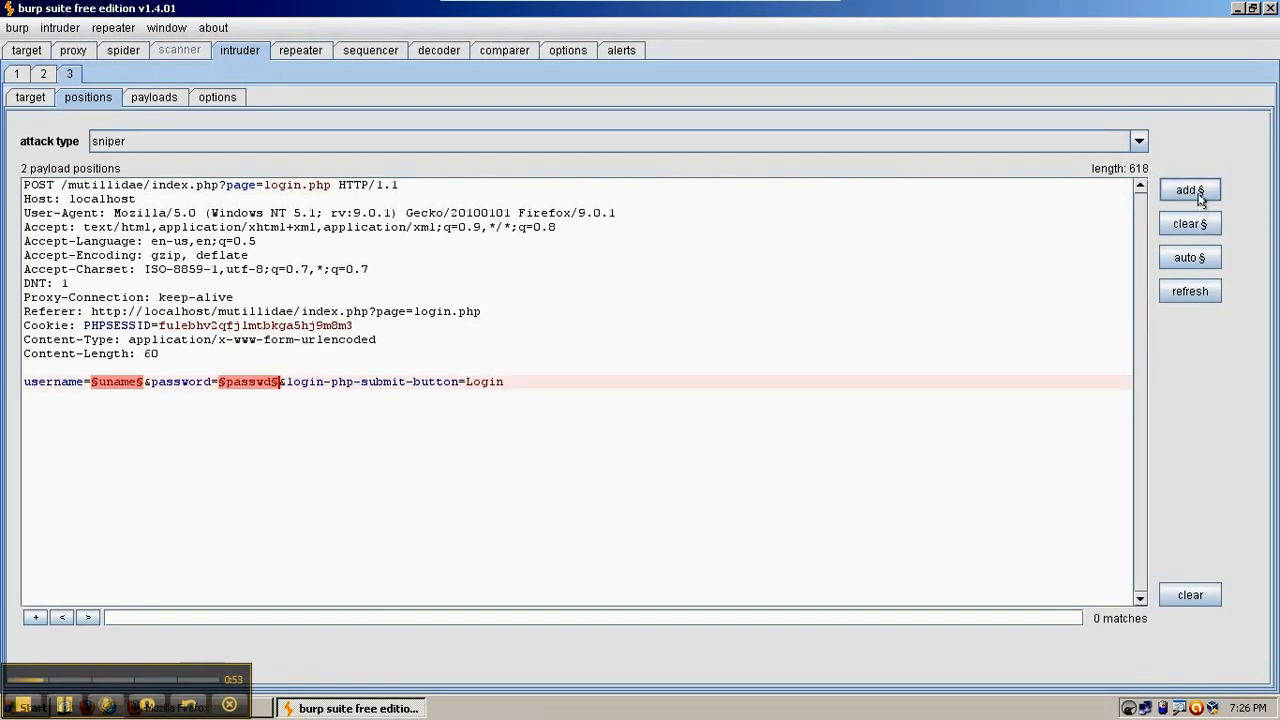
mouse_move(138, 141)
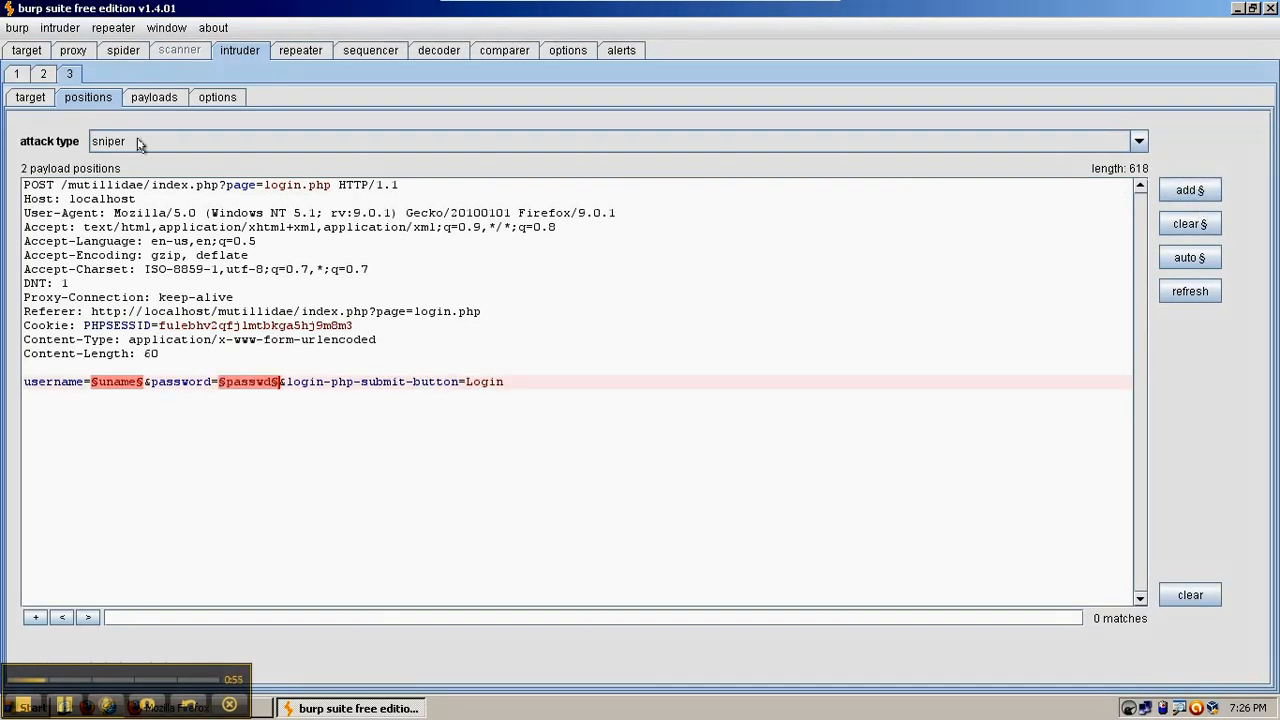
mouse_move(135, 141)
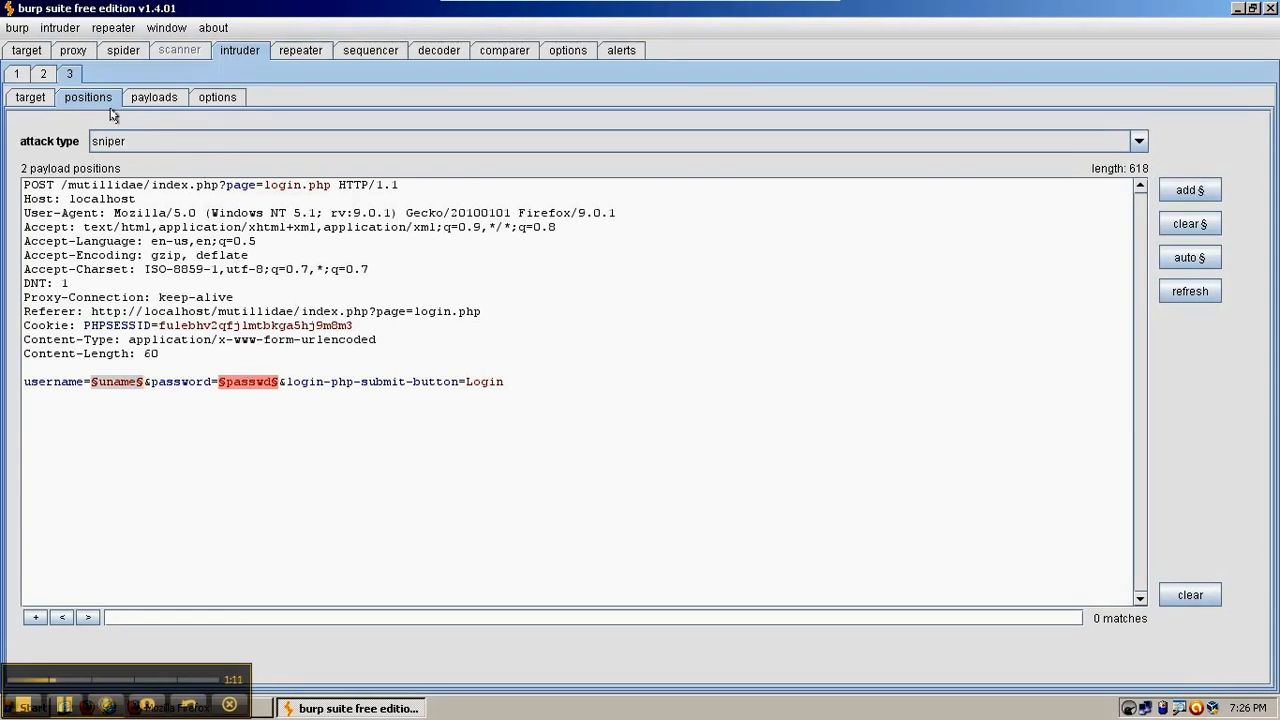
Step: Fill payload set 1 with the 11-name test usernames wordlist (admin to dave)
click(153, 97)
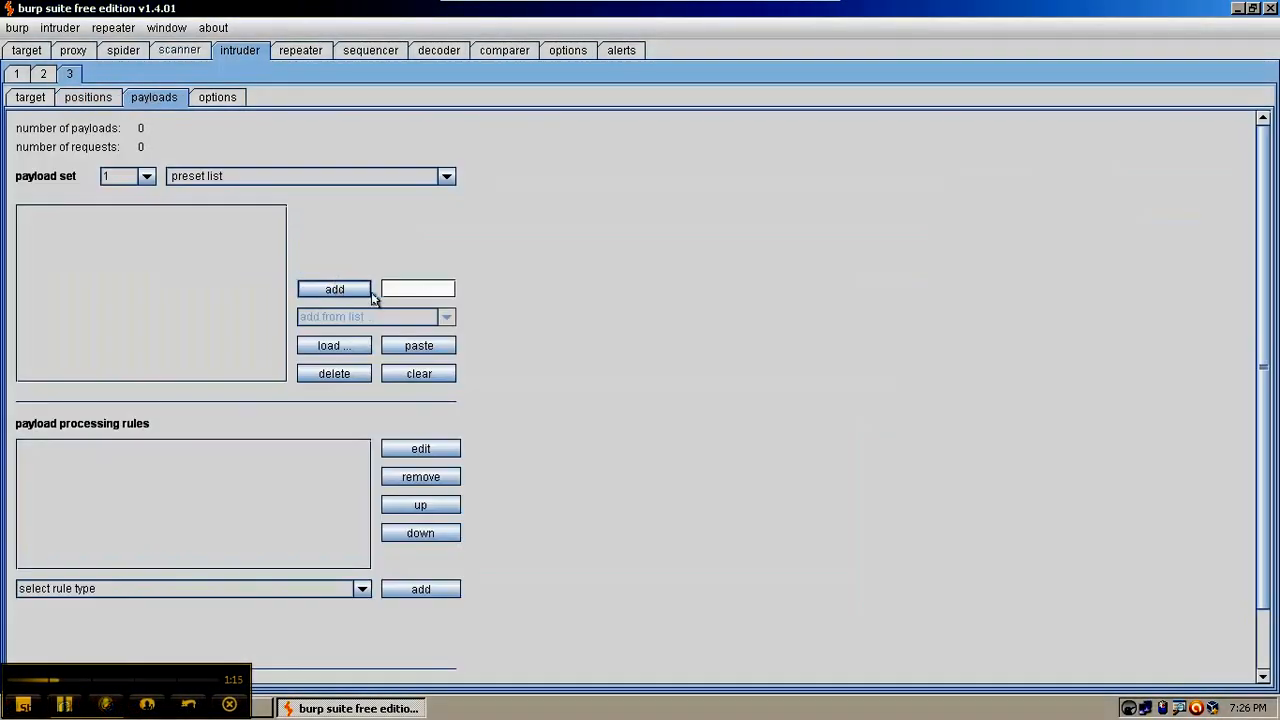
text(word)
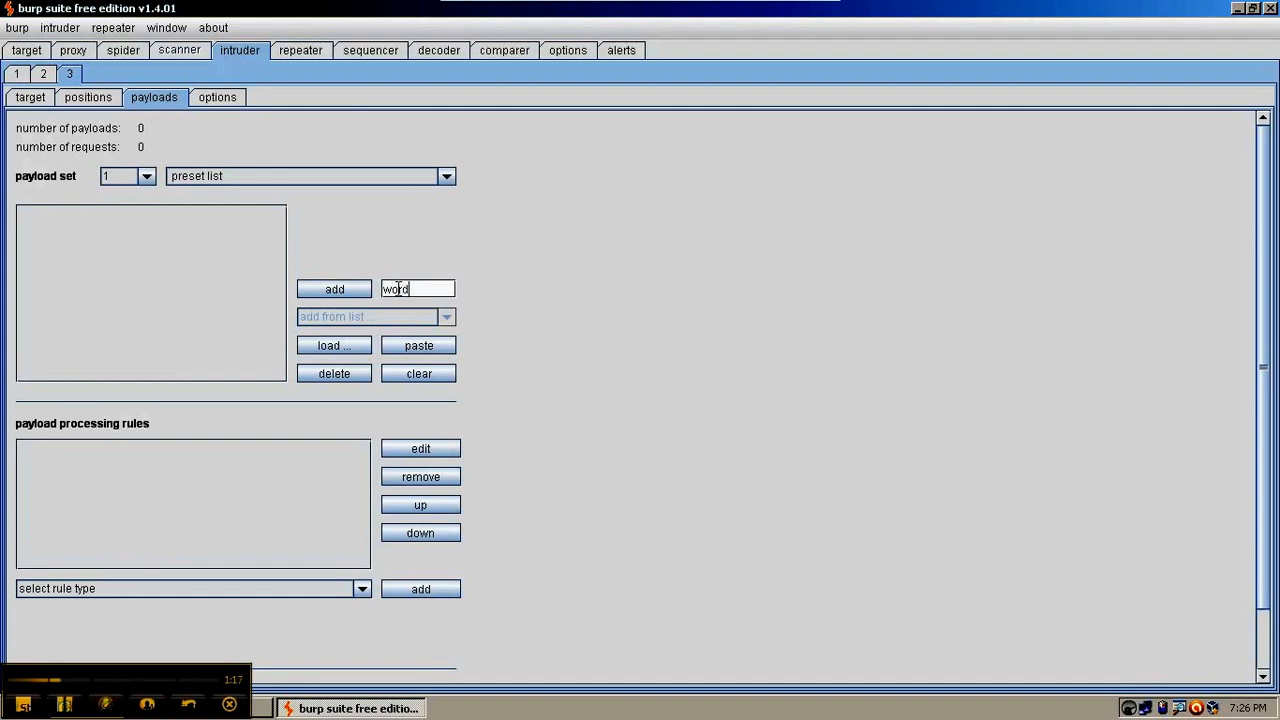
click(334, 289)
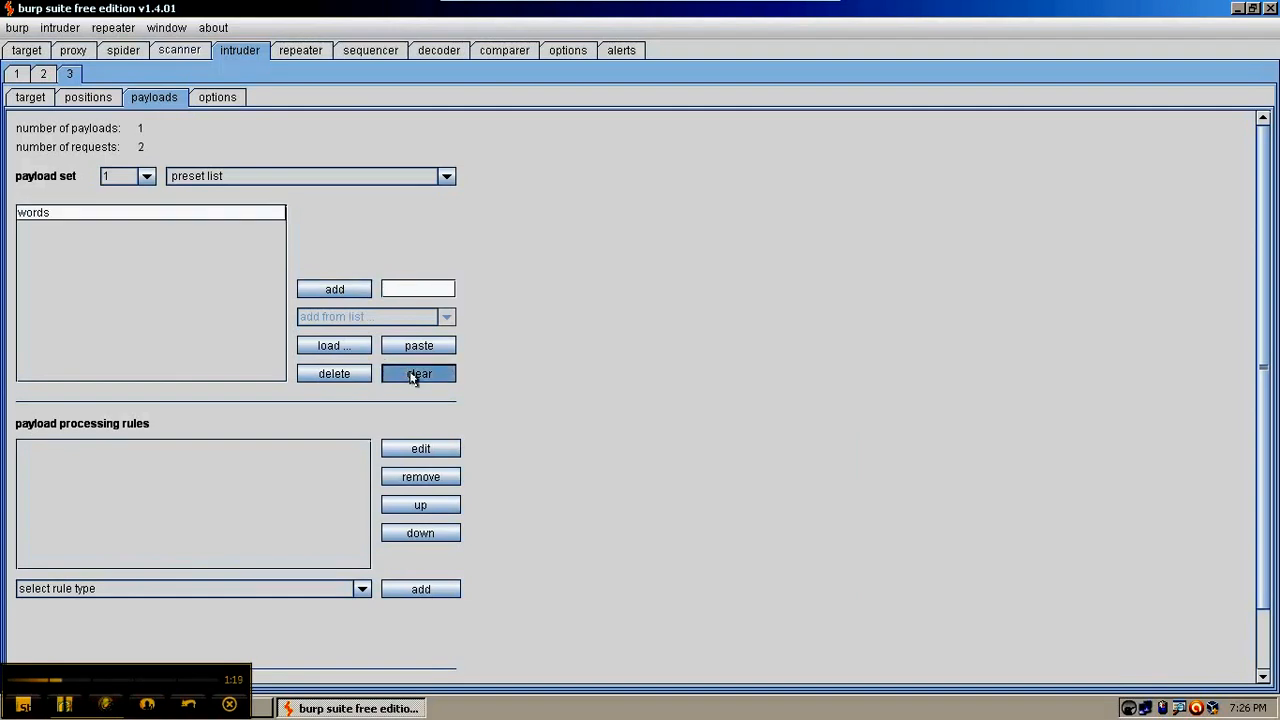
click(333, 345)
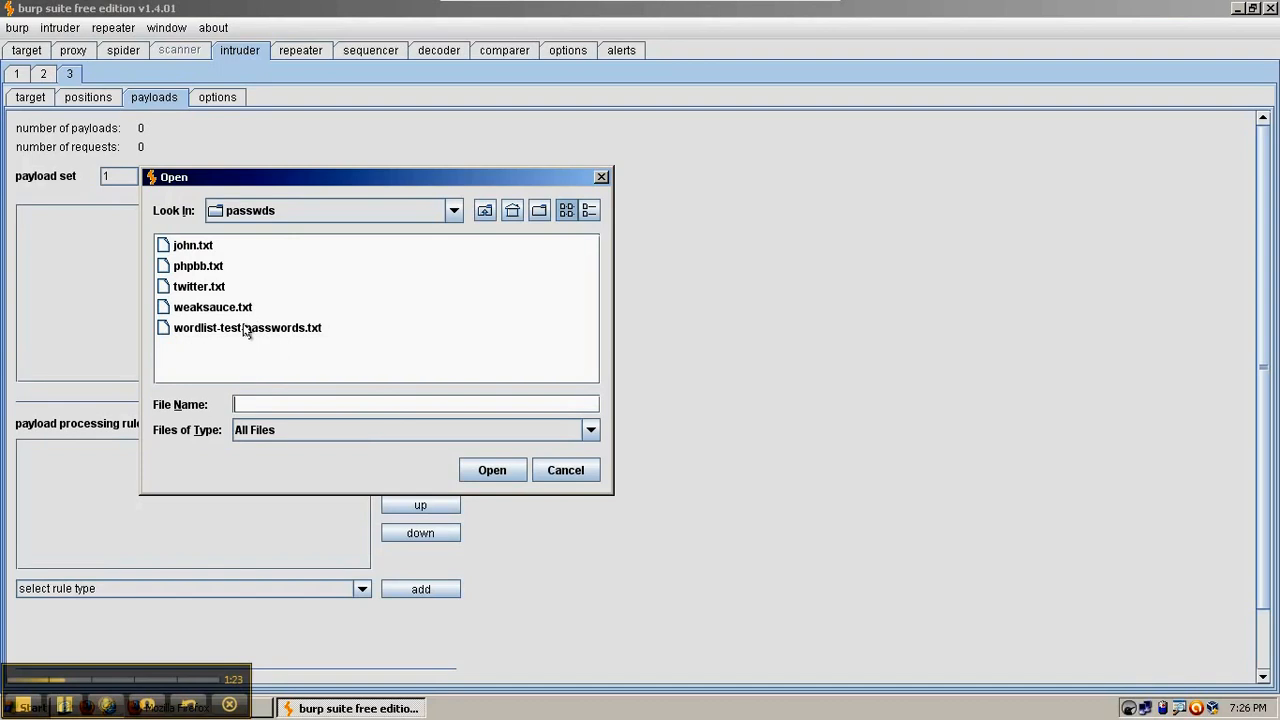
click(485, 210)
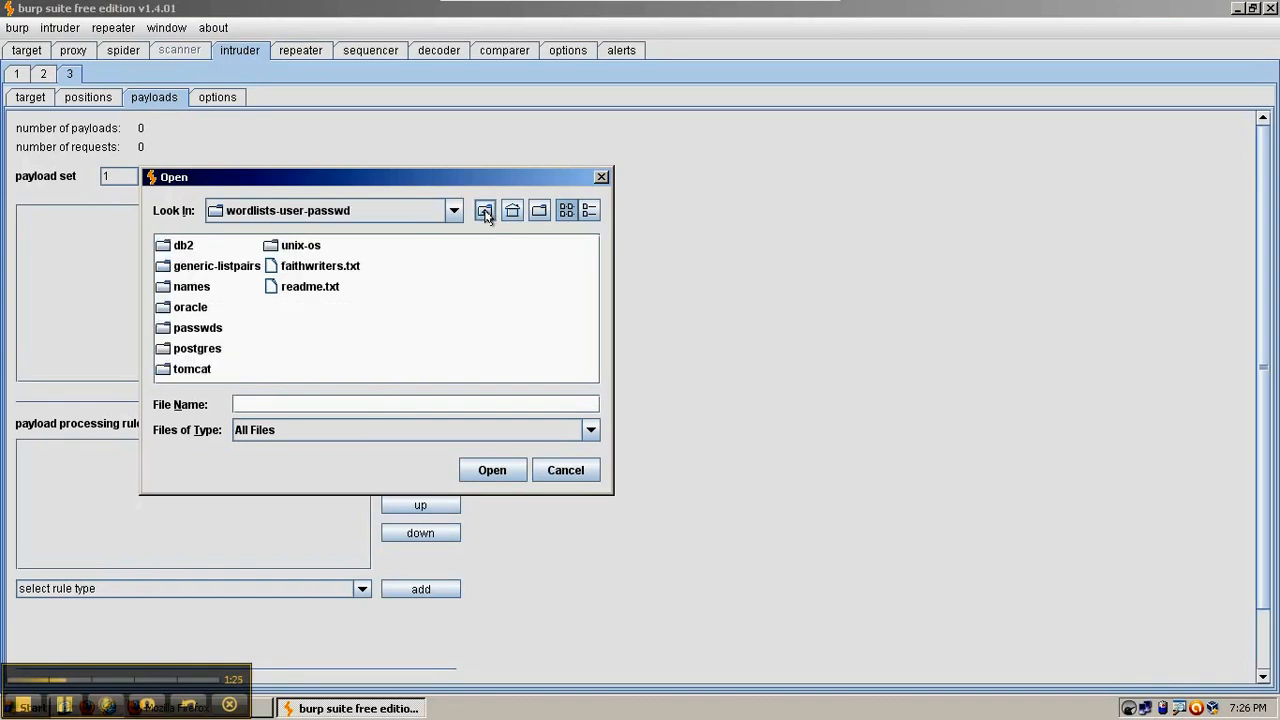
mouse_move(228, 331)
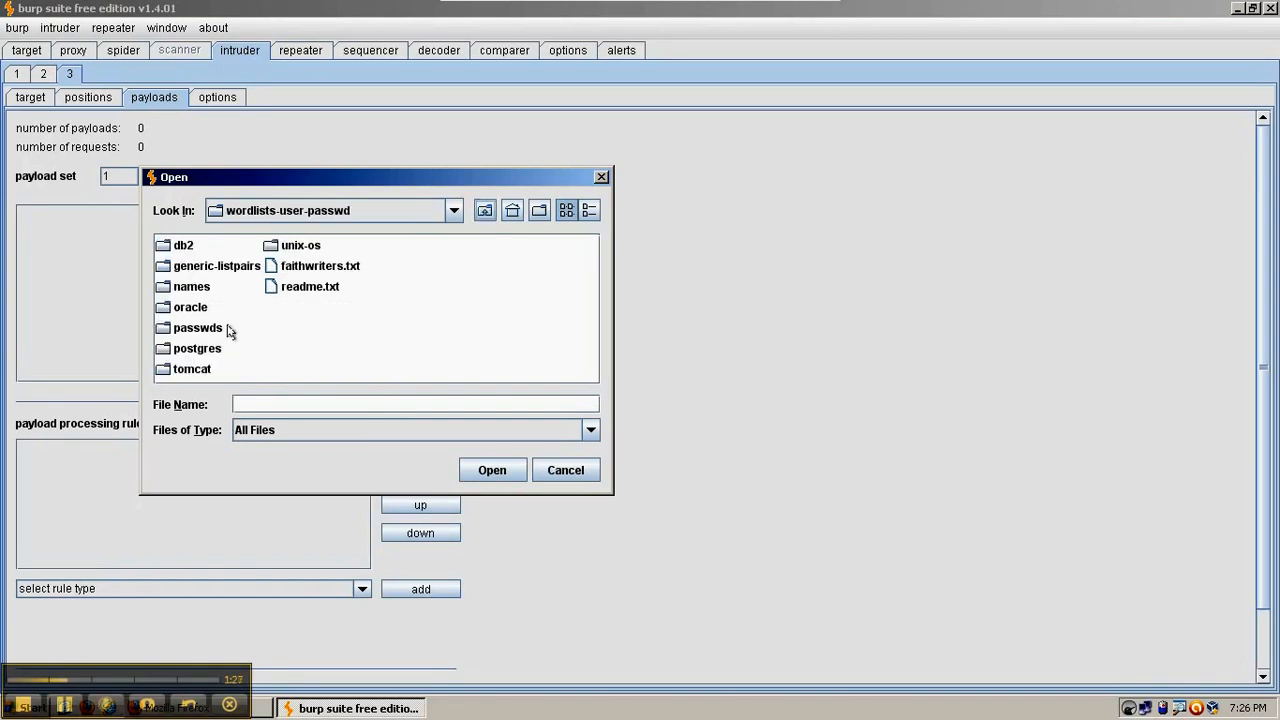
double_click(191, 286)
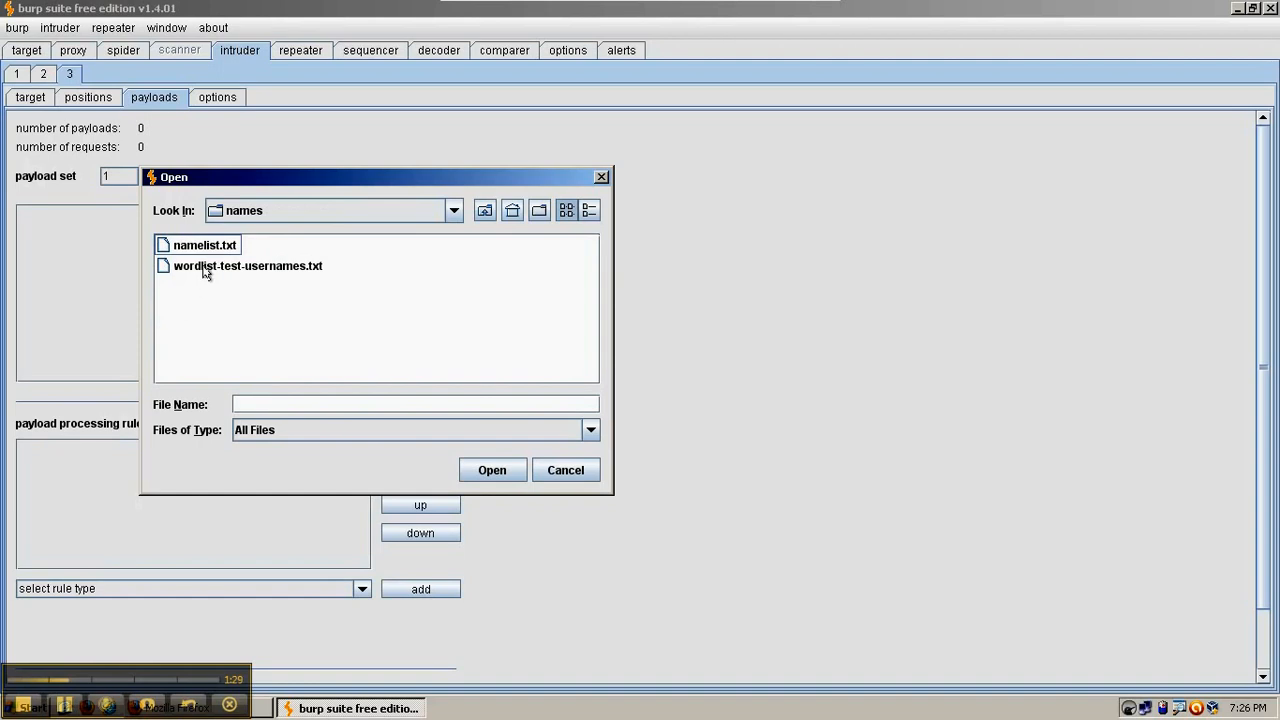
click(491, 470)
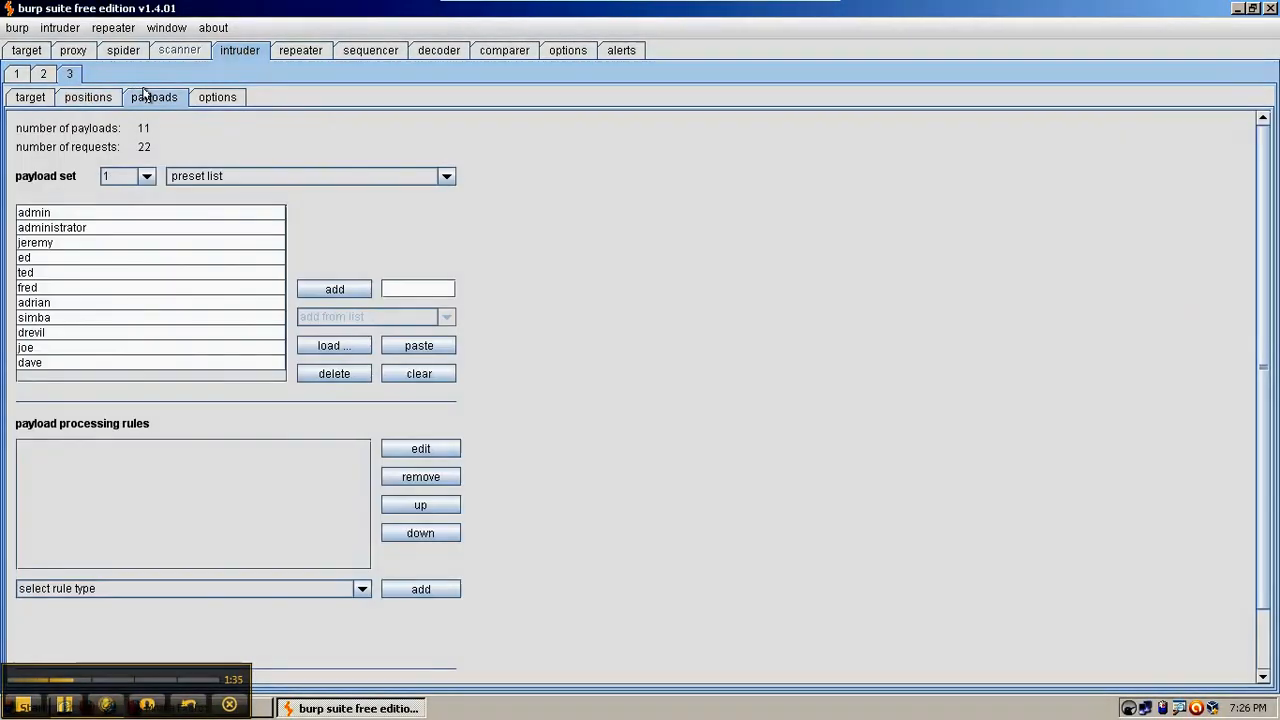
Step: Launch the sniper attack and dismiss the demo-version warning
click(59, 27)
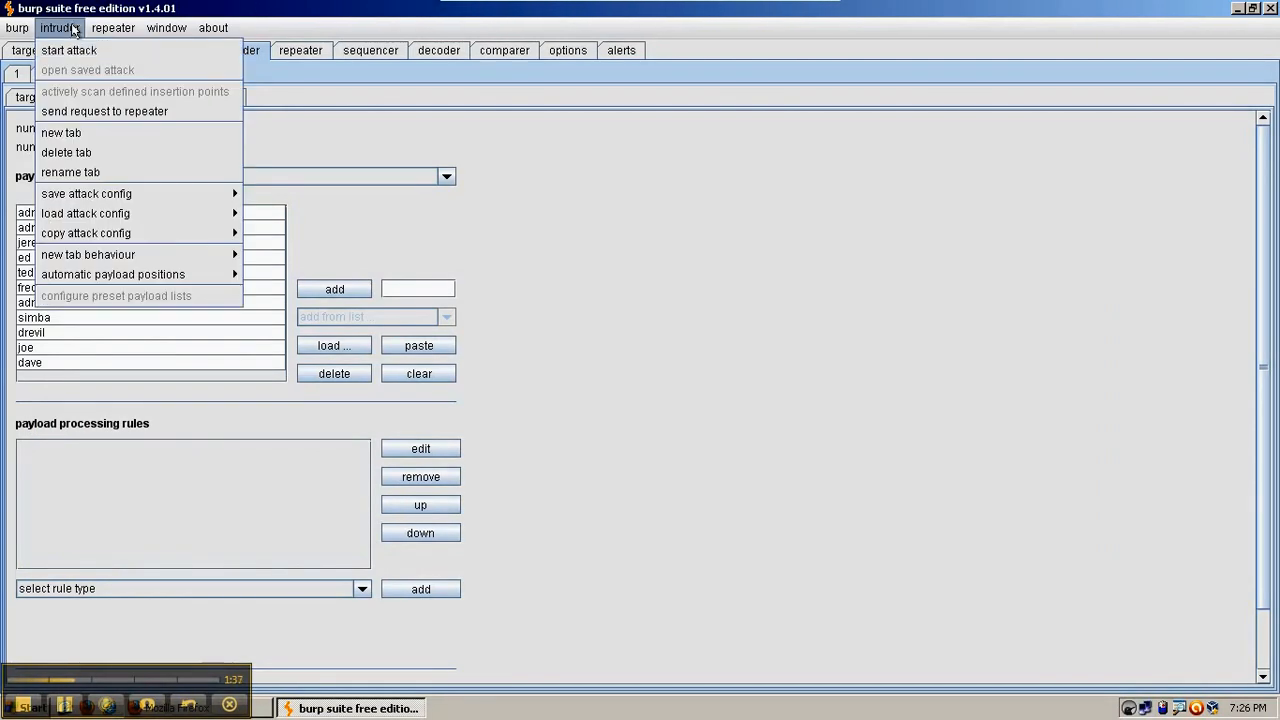
click(68, 50)
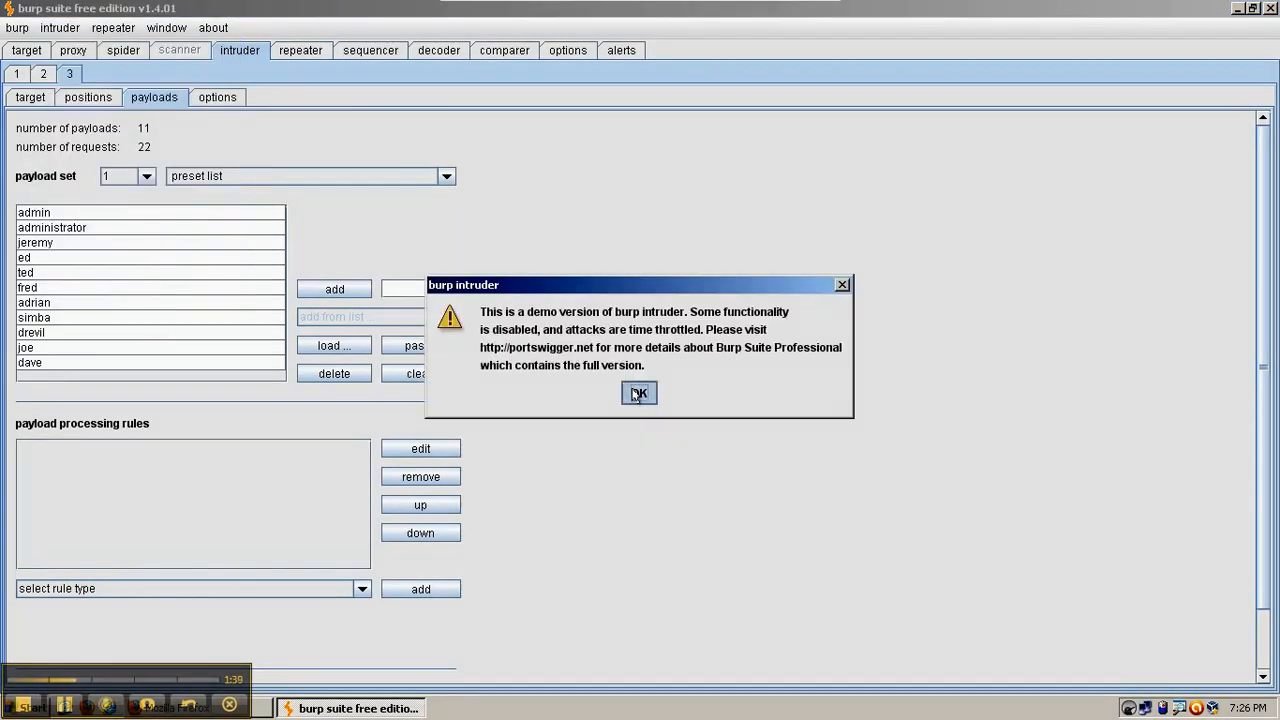
click(639, 392)
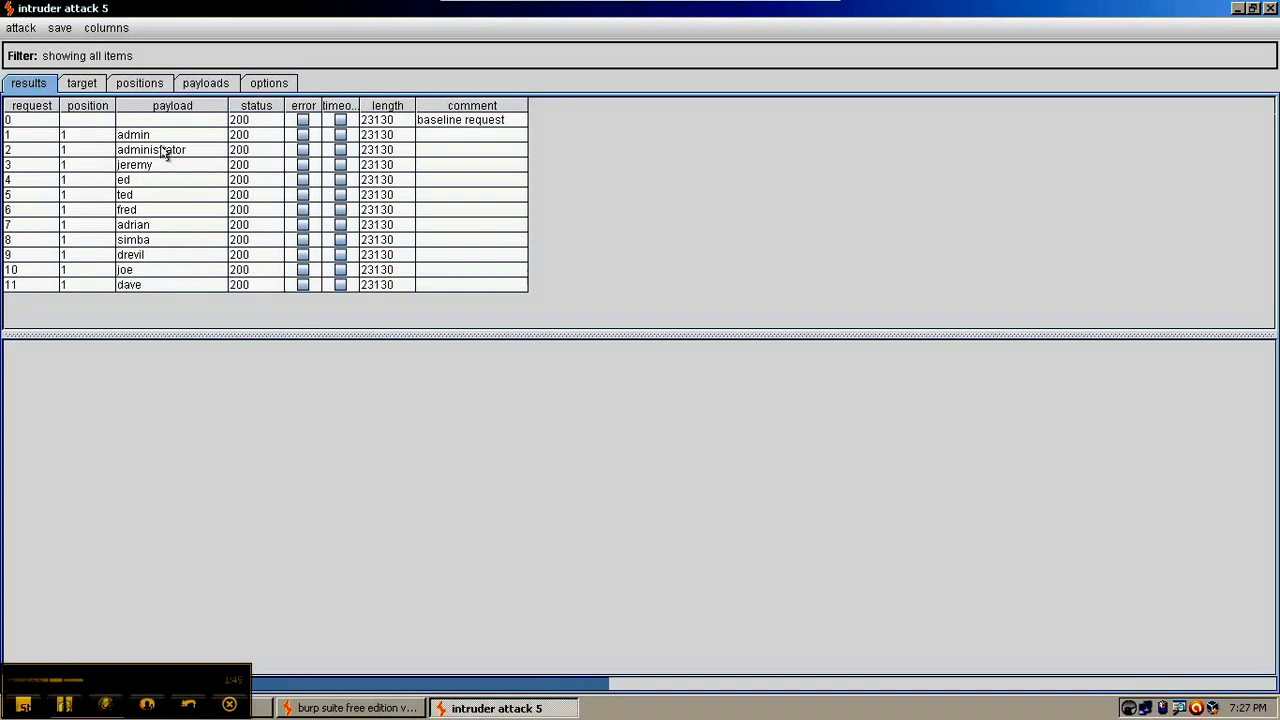
Step: Inspect sniper requests: admin and jeremy as username, then admin and administrator as password
click(133, 134)
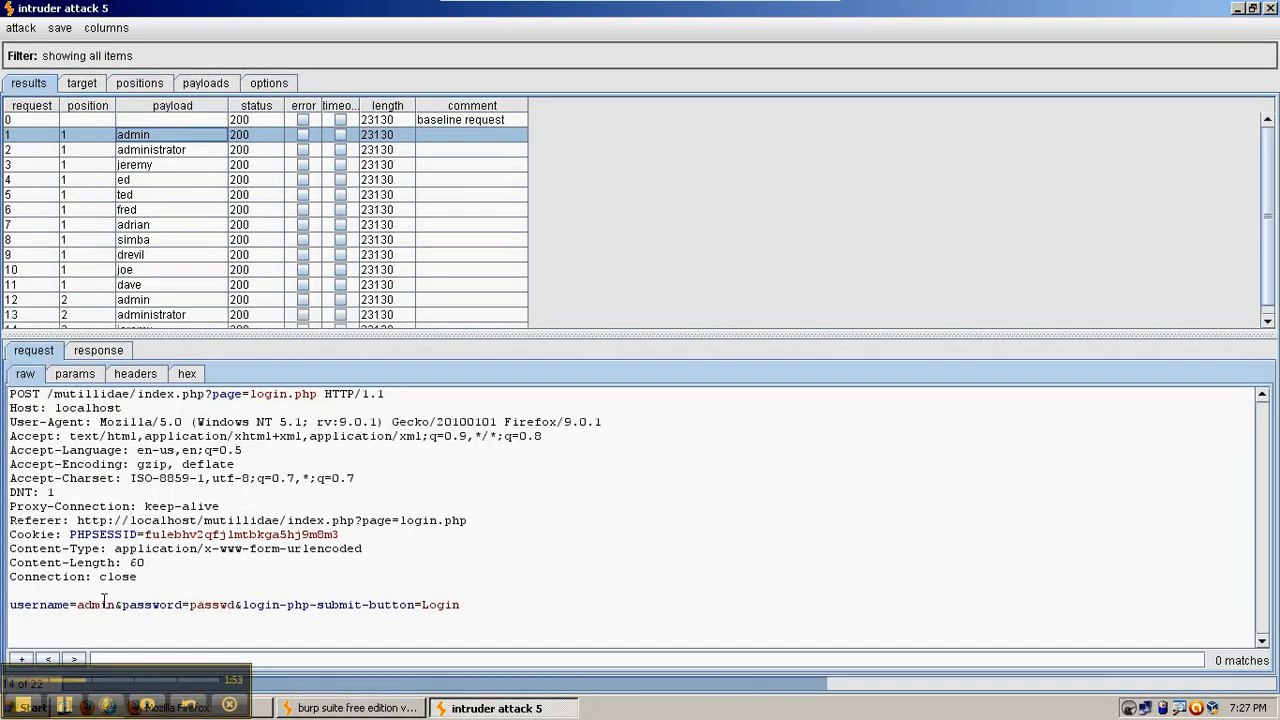
click(151, 149)
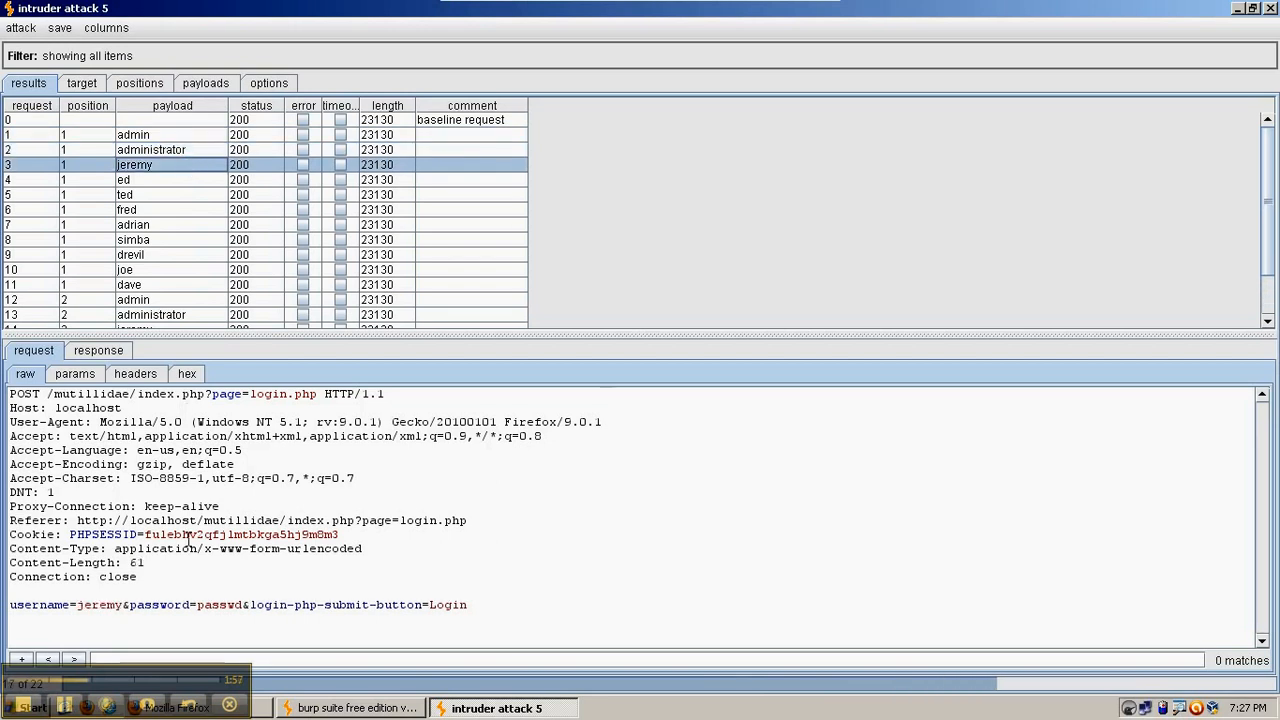
mouse_move(1269, 147)
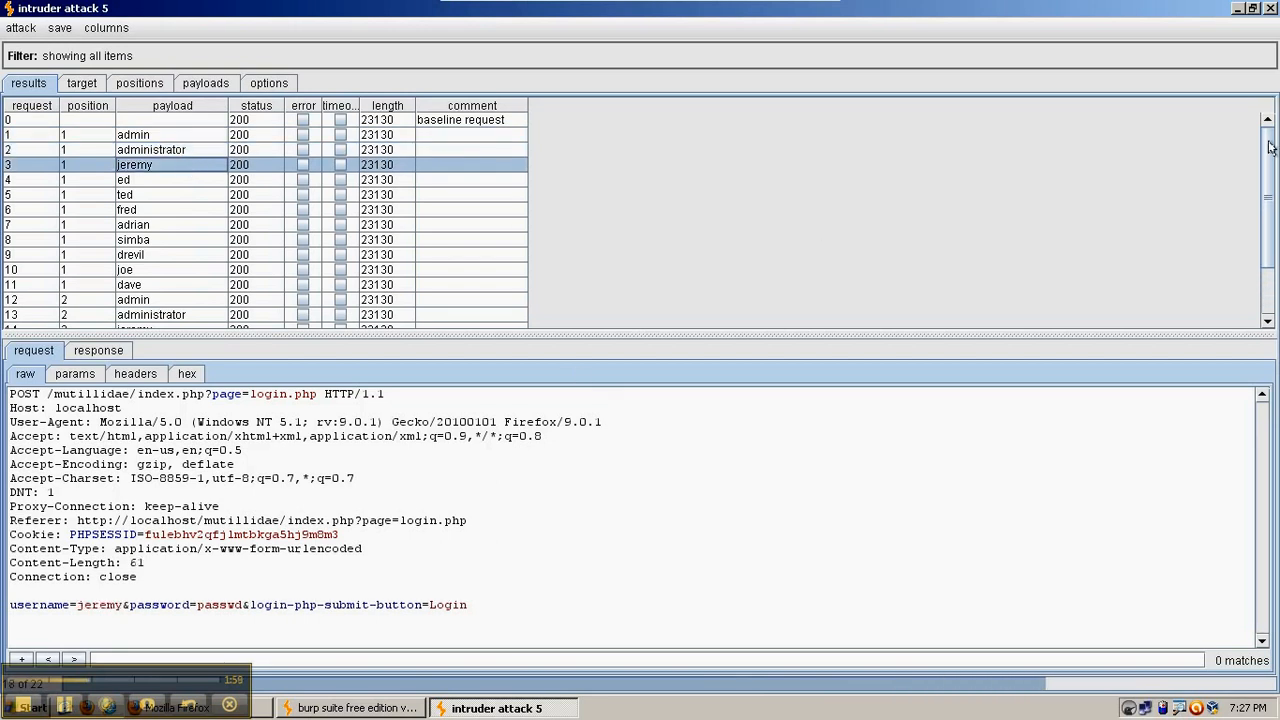
scroll(down, 3)
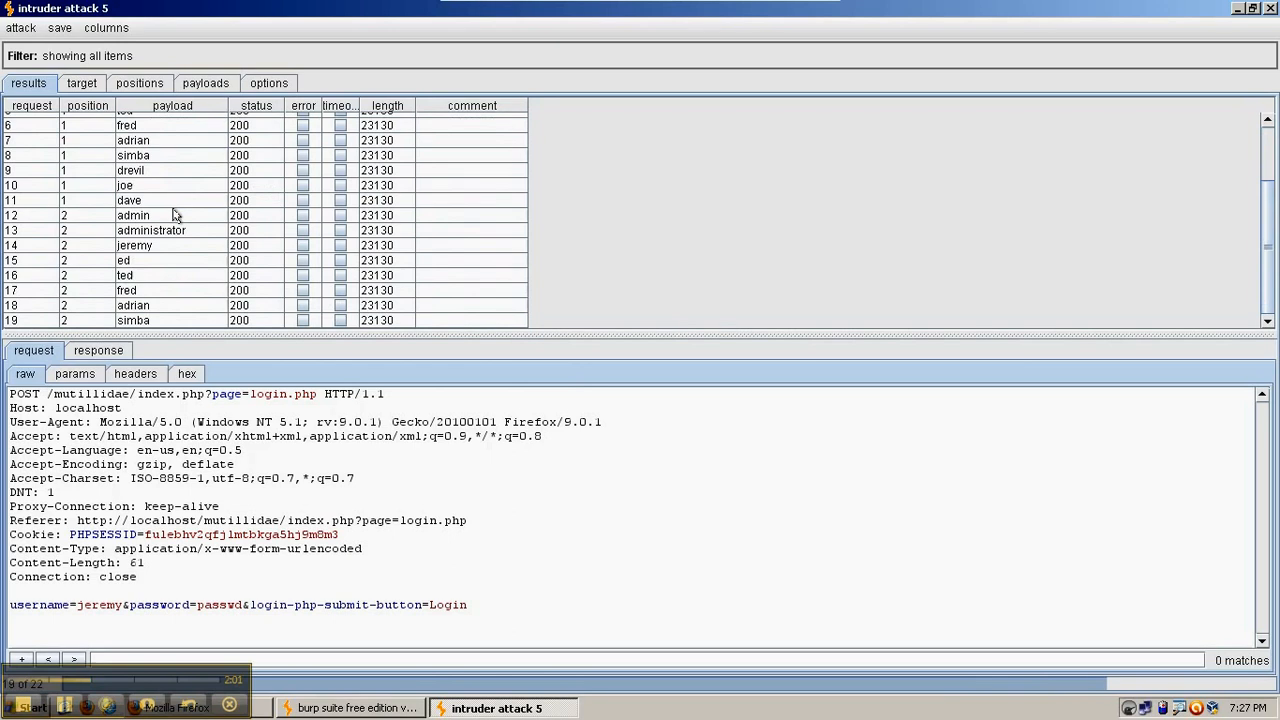
click(133, 215)
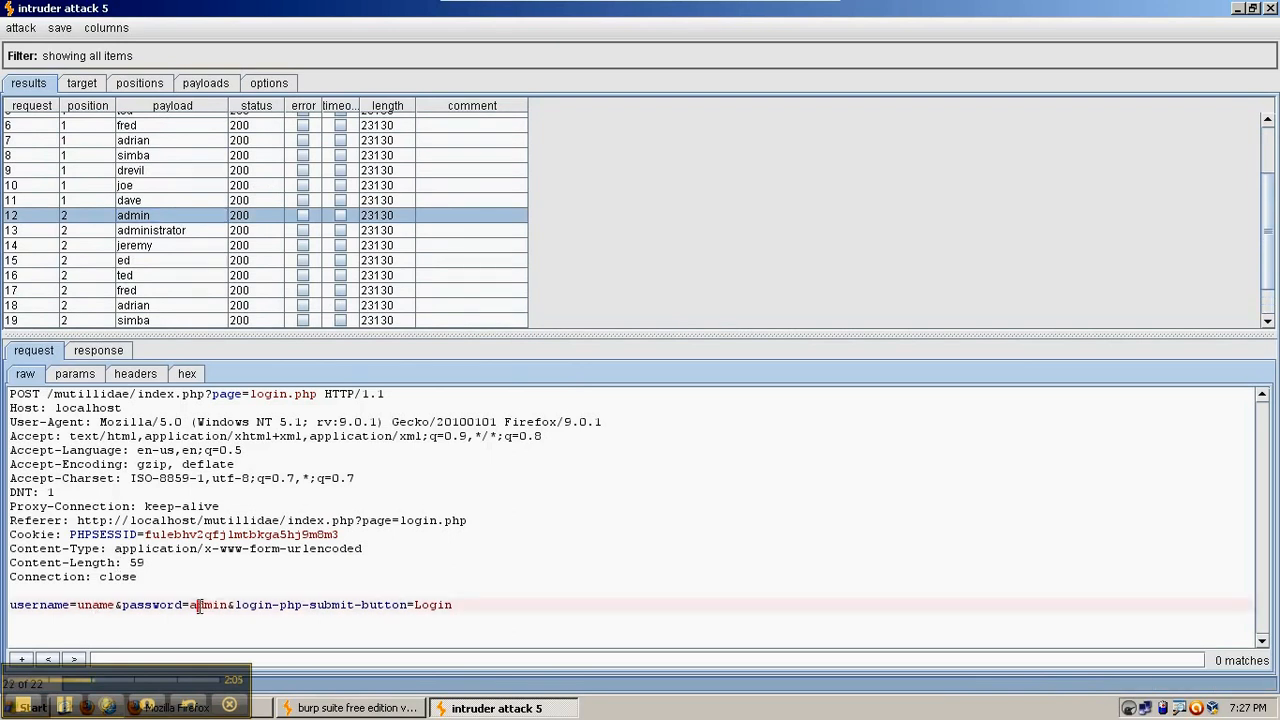
click(151, 230)
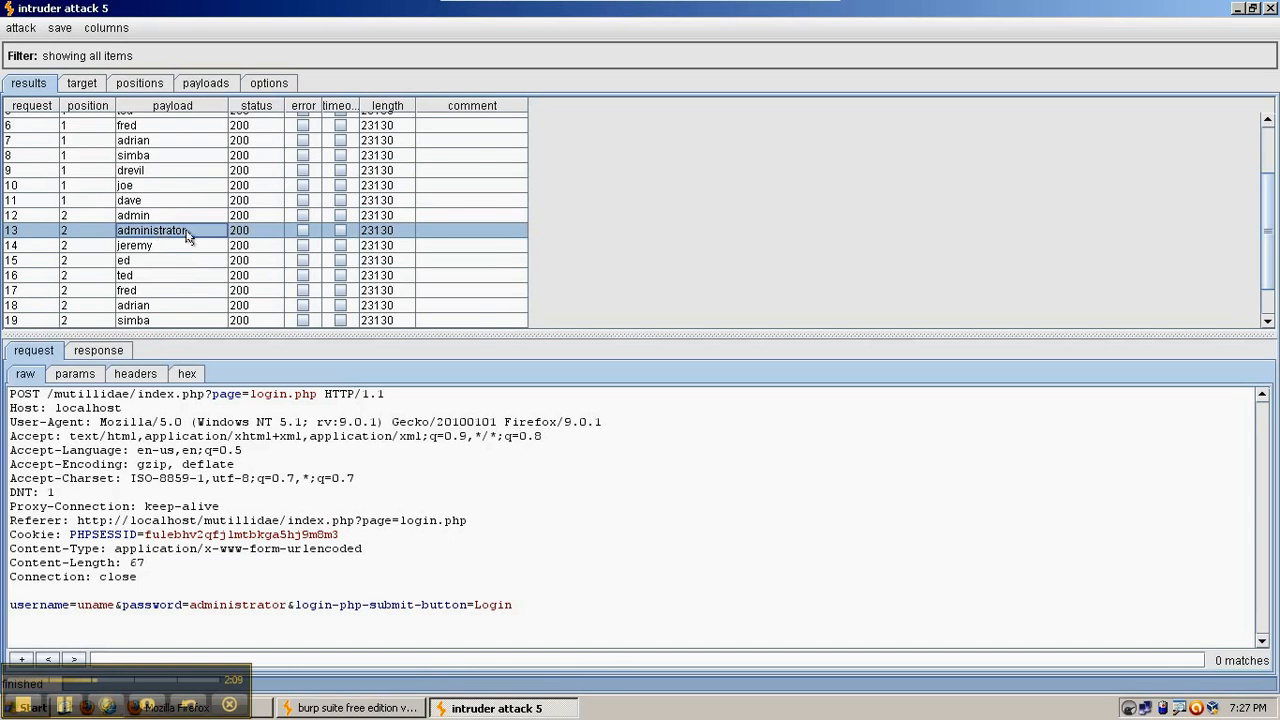
scroll(up, 3)
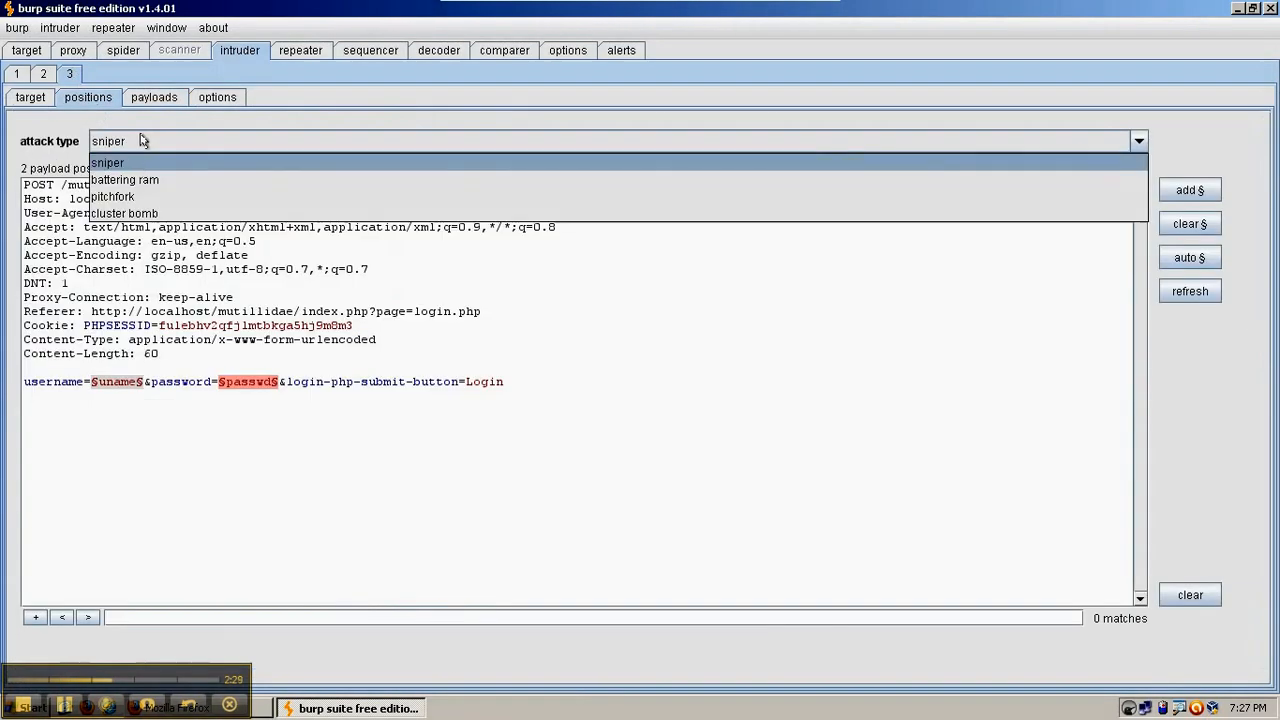
mouse_move(124, 180)
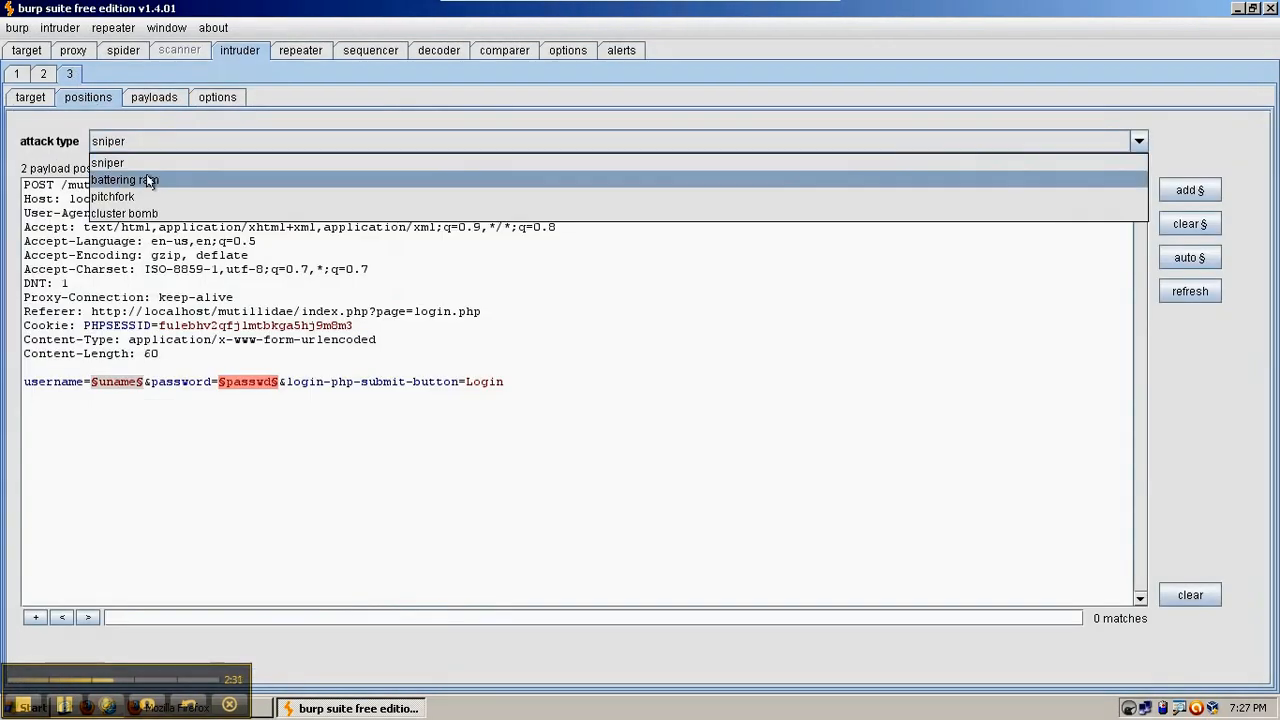
Step: Set the Intruder attack type to battering ram
click(123, 180)
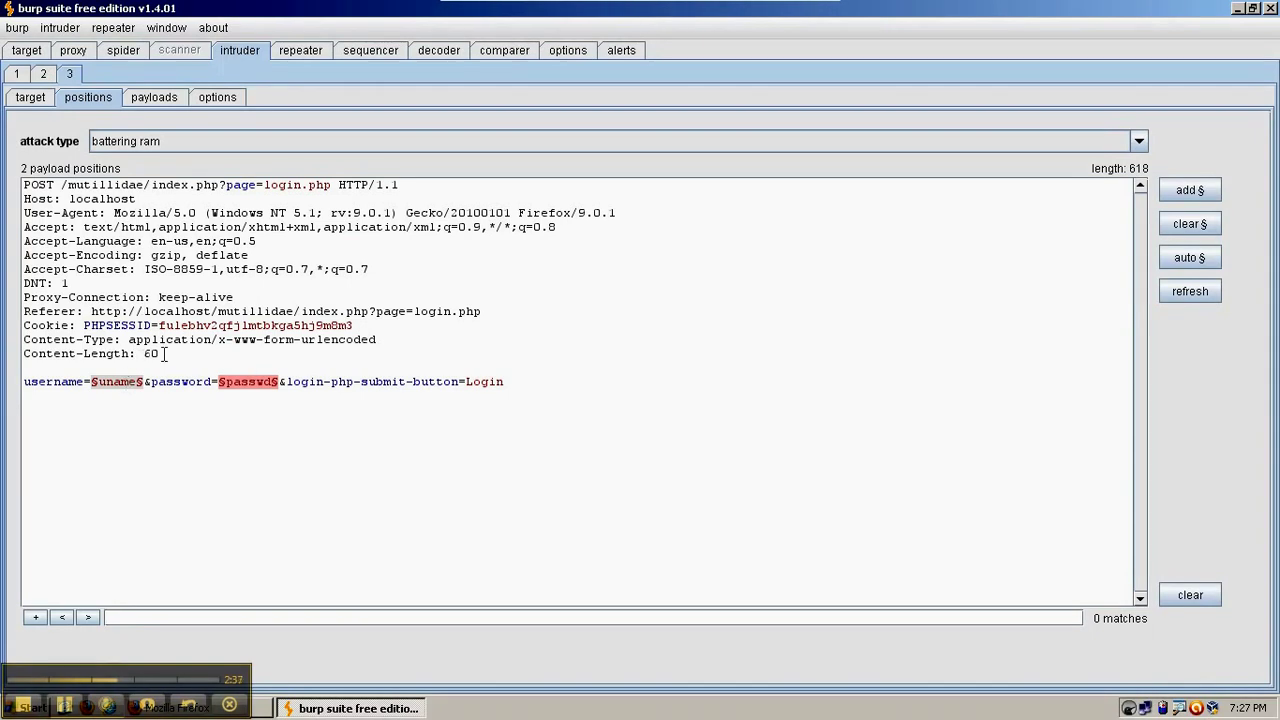
mouse_move(235, 388)
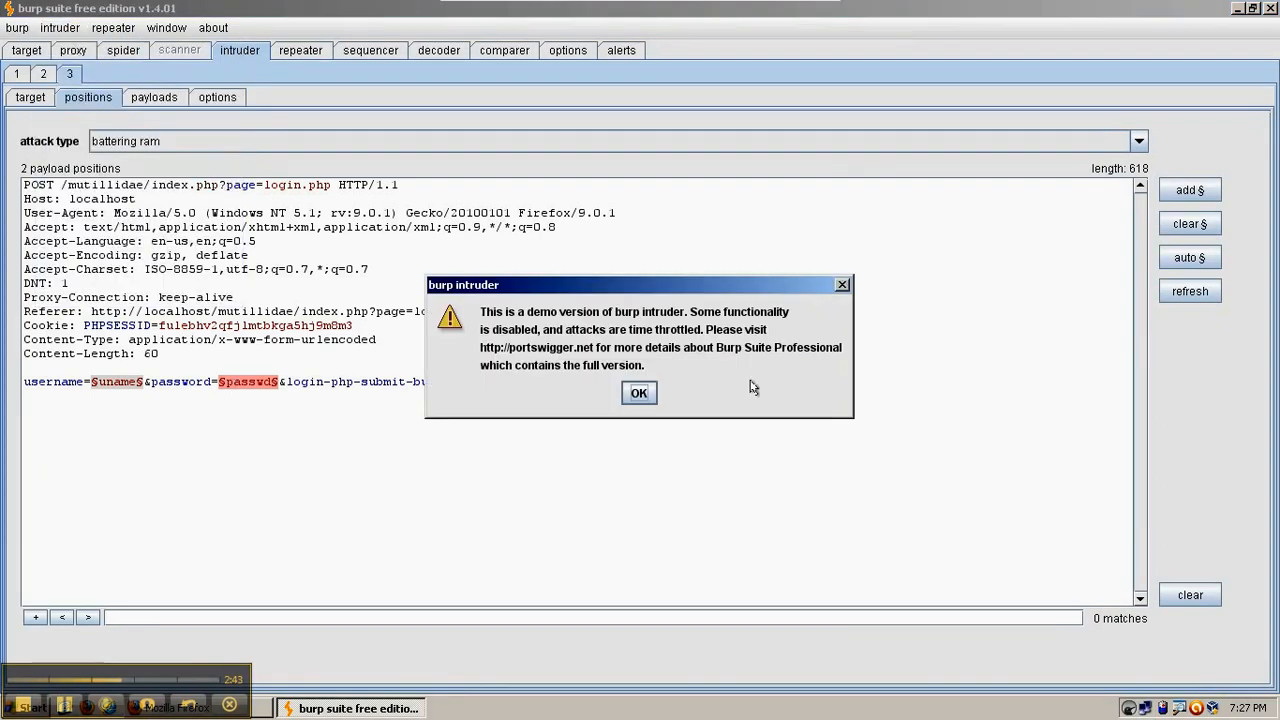
Step: Dismiss the demo warning and inspect battering ram requests for admin, administrator and ed
click(638, 392)
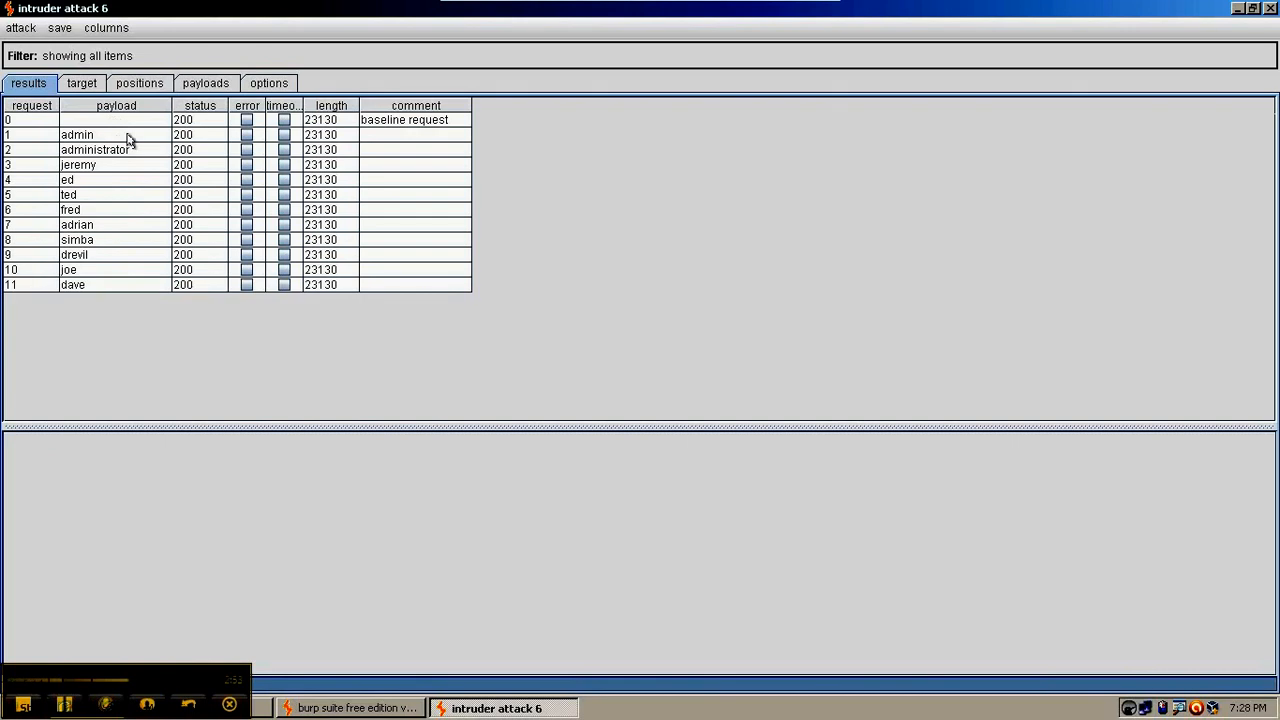
click(77, 134)
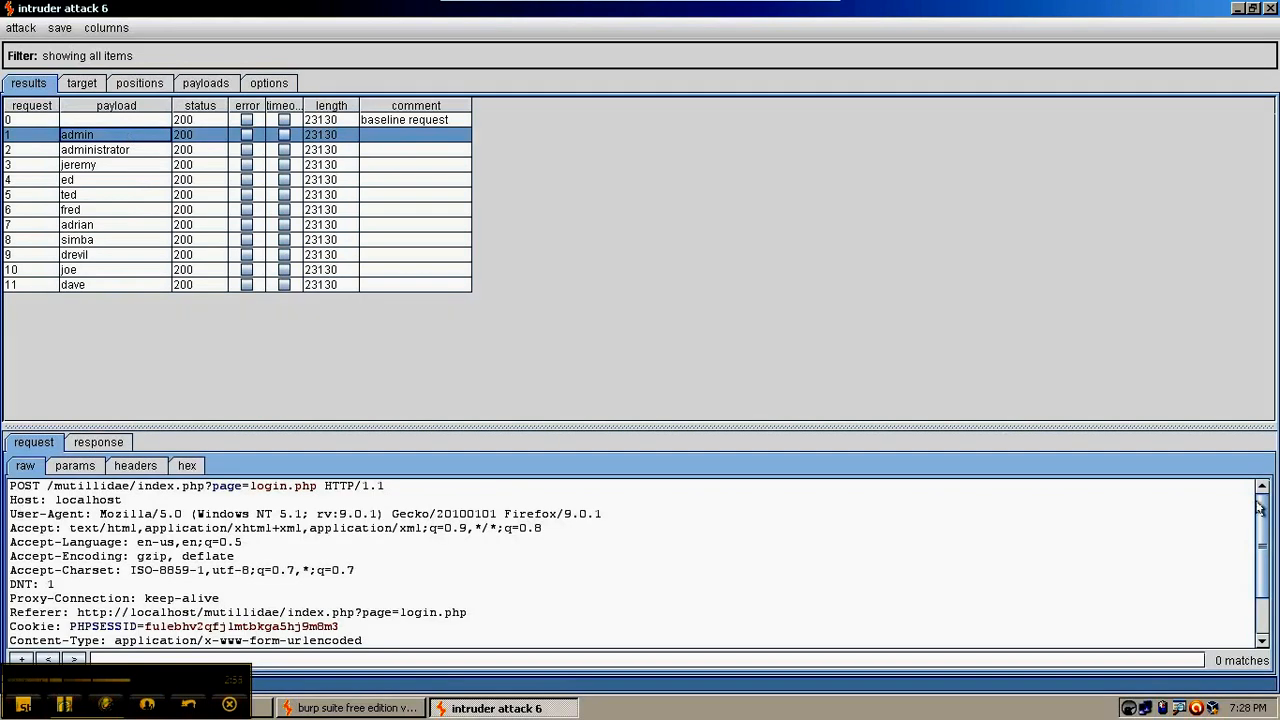
scroll(down, 3)
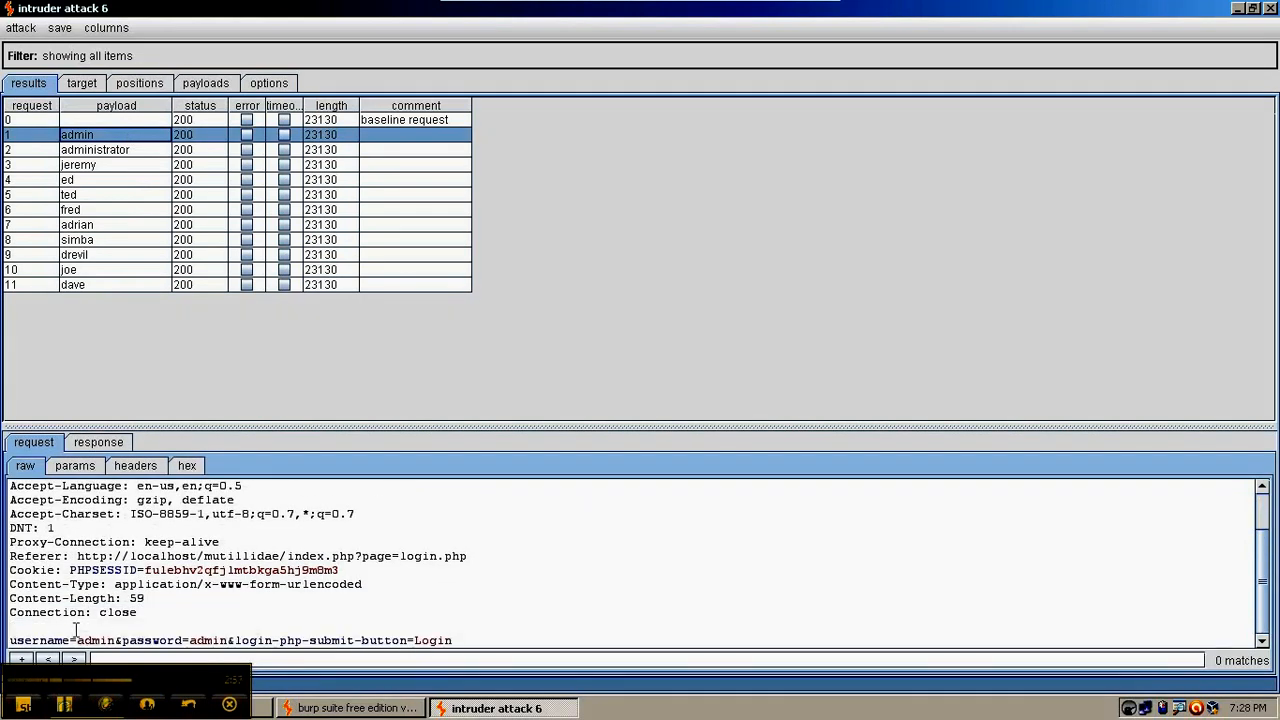
click(95, 149)
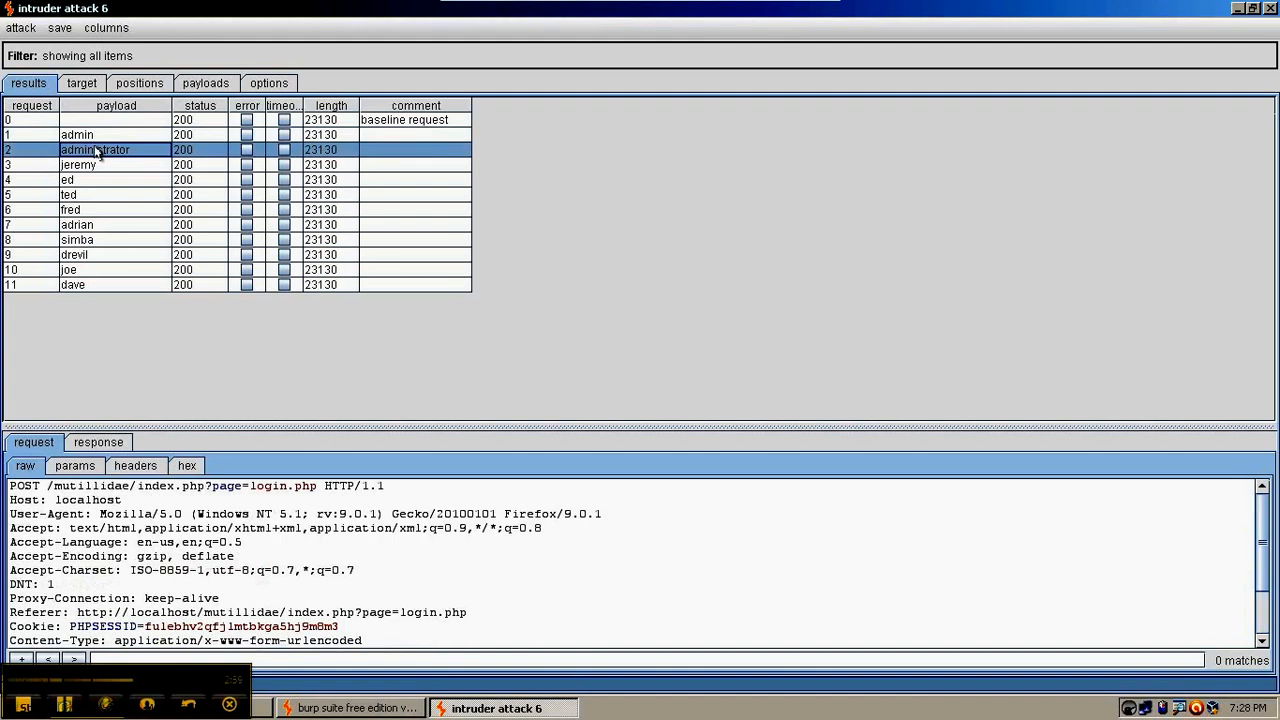
click(68, 179)
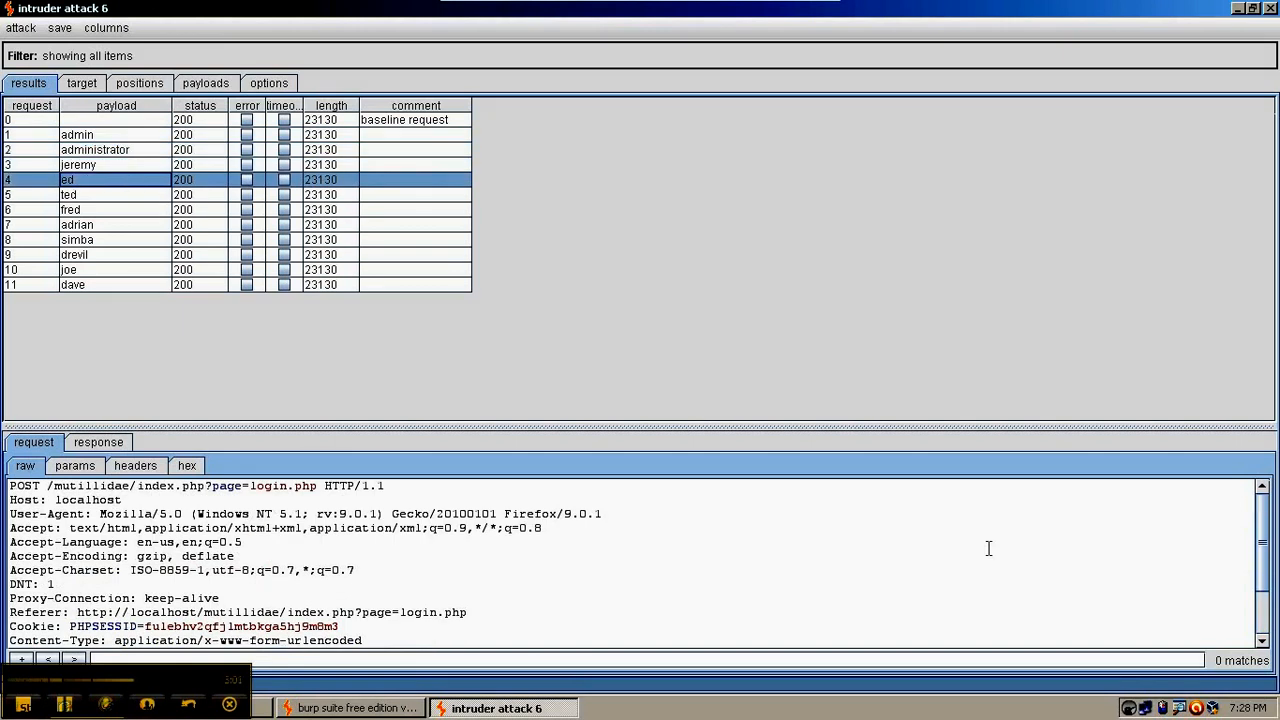
scroll(down, 3)
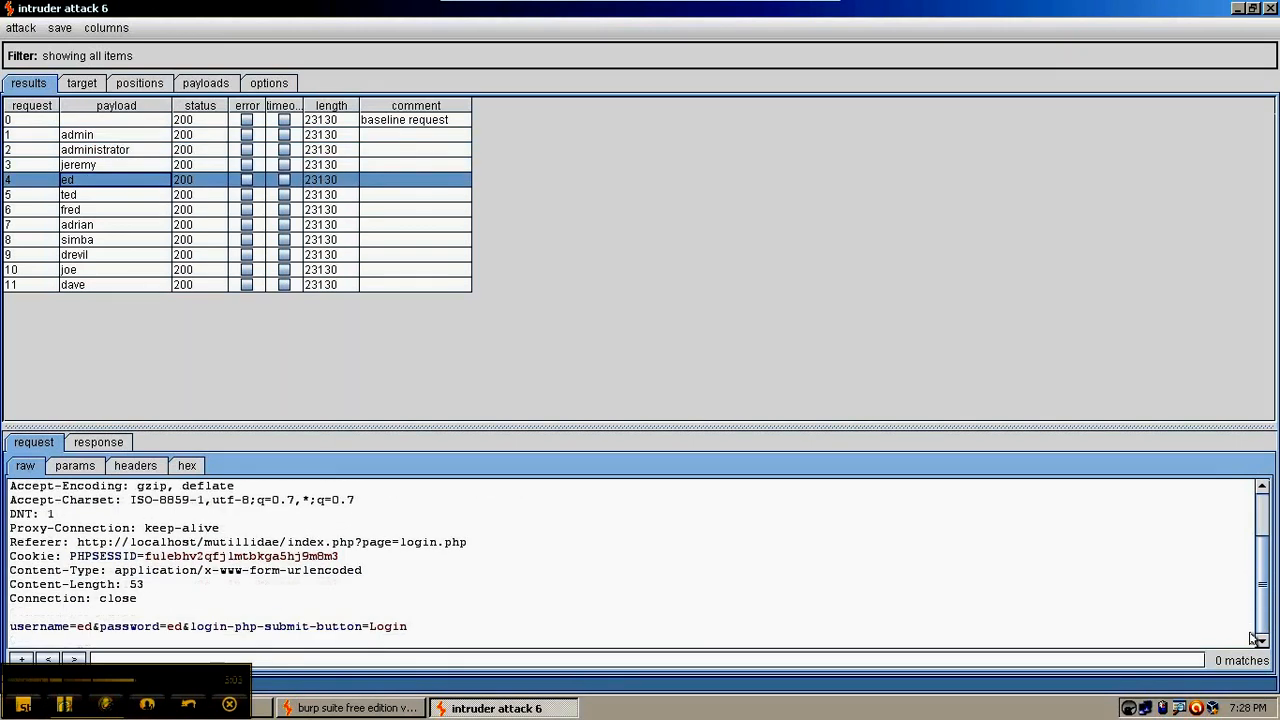
mouse_move(210, 164)
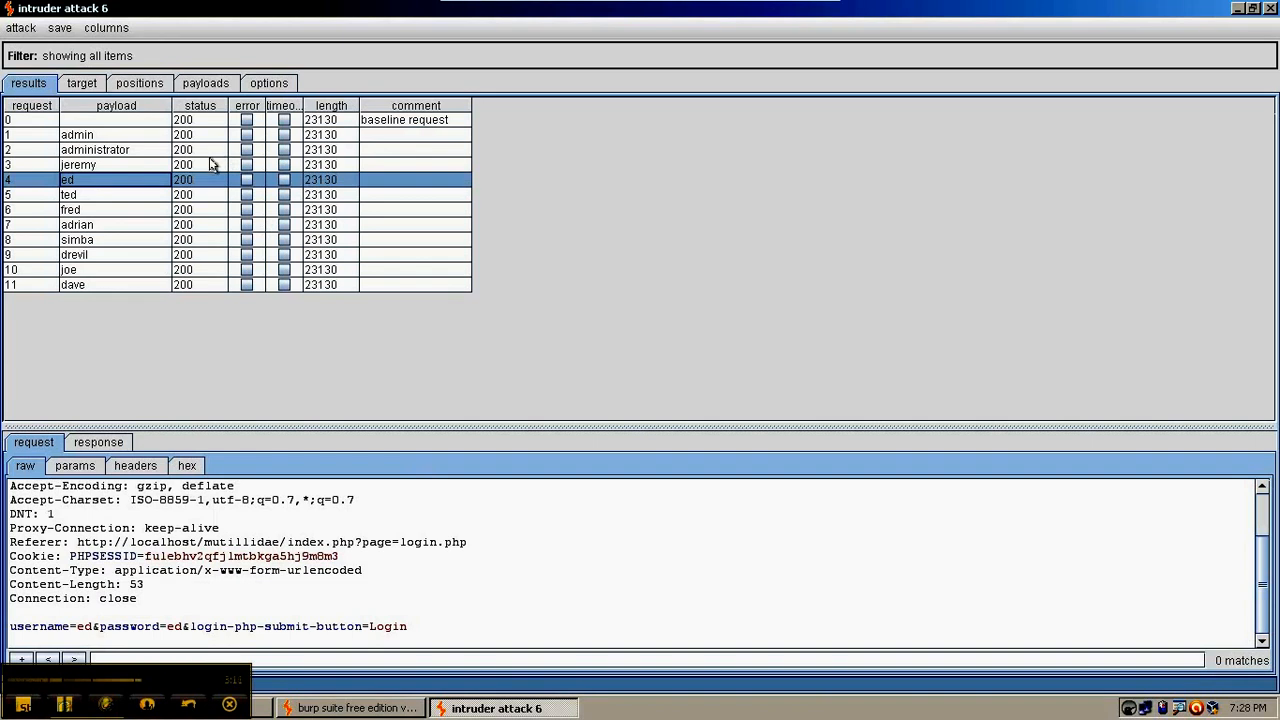
mouse_move(85, 208)
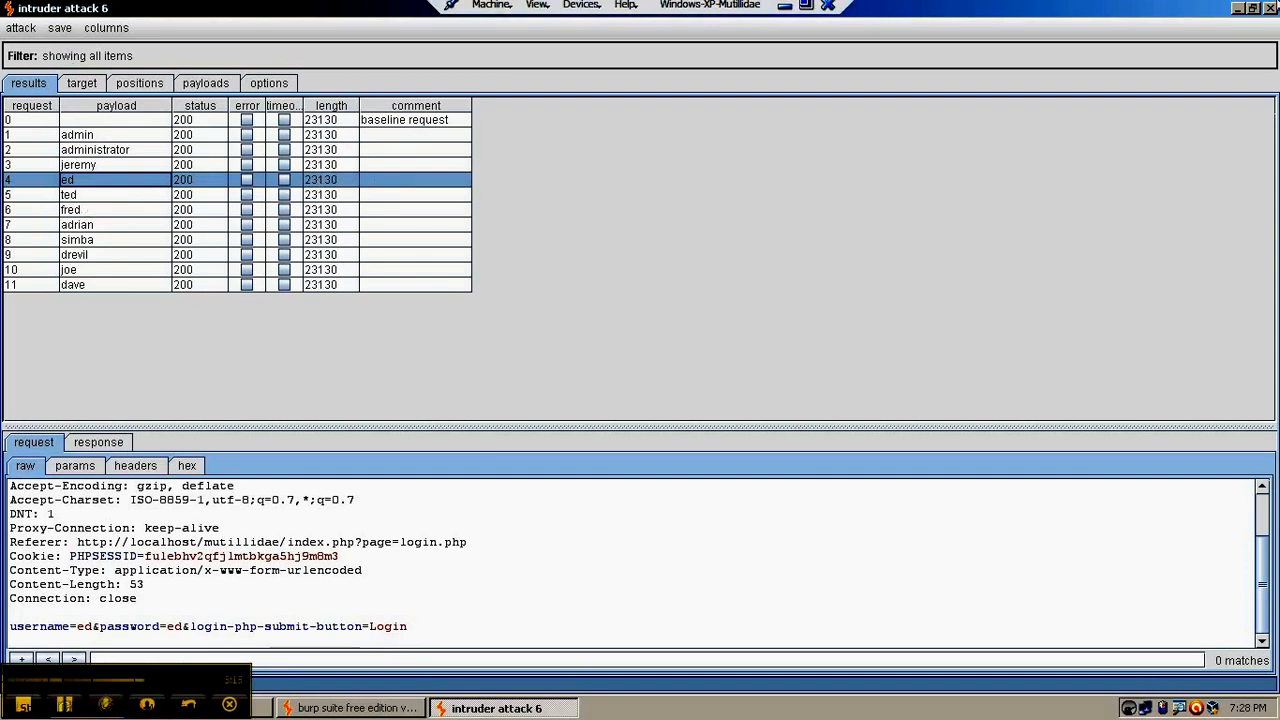
Step: Switch to pitchfork and load the test passwords wordlist into payload set 2
click(350, 708)
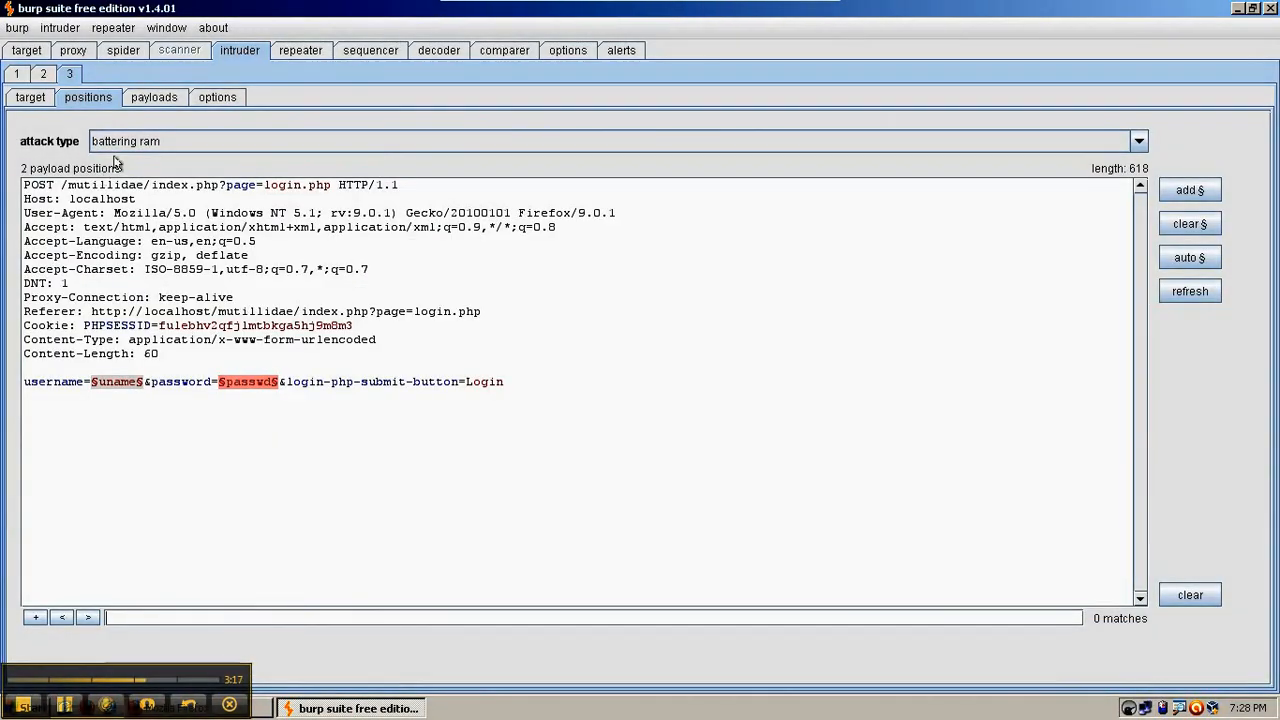
click(1138, 141)
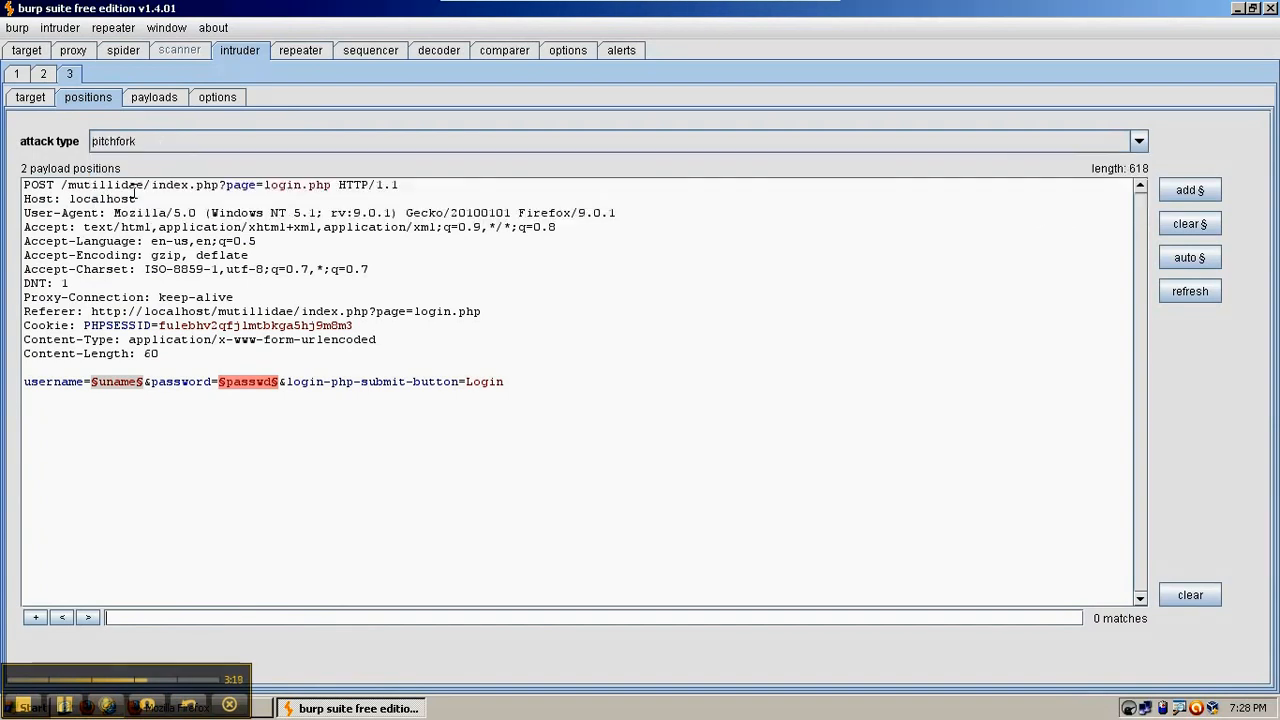
click(154, 97)
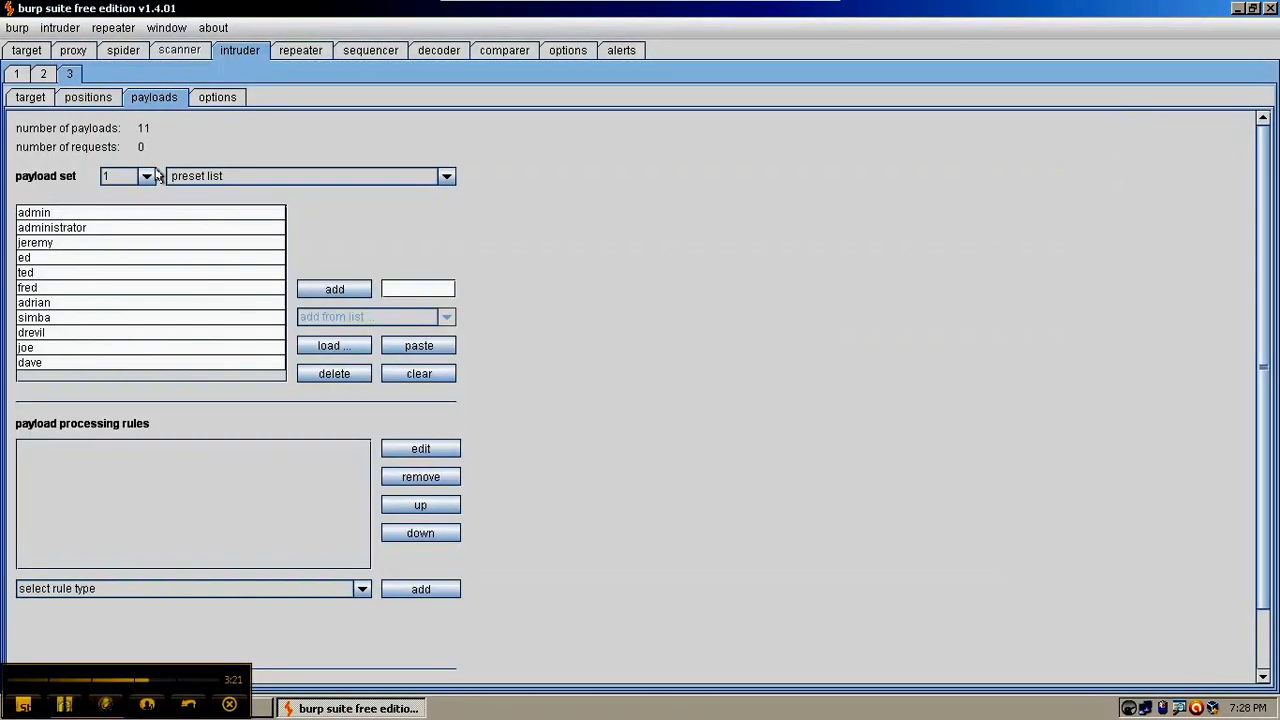
click(146, 176)
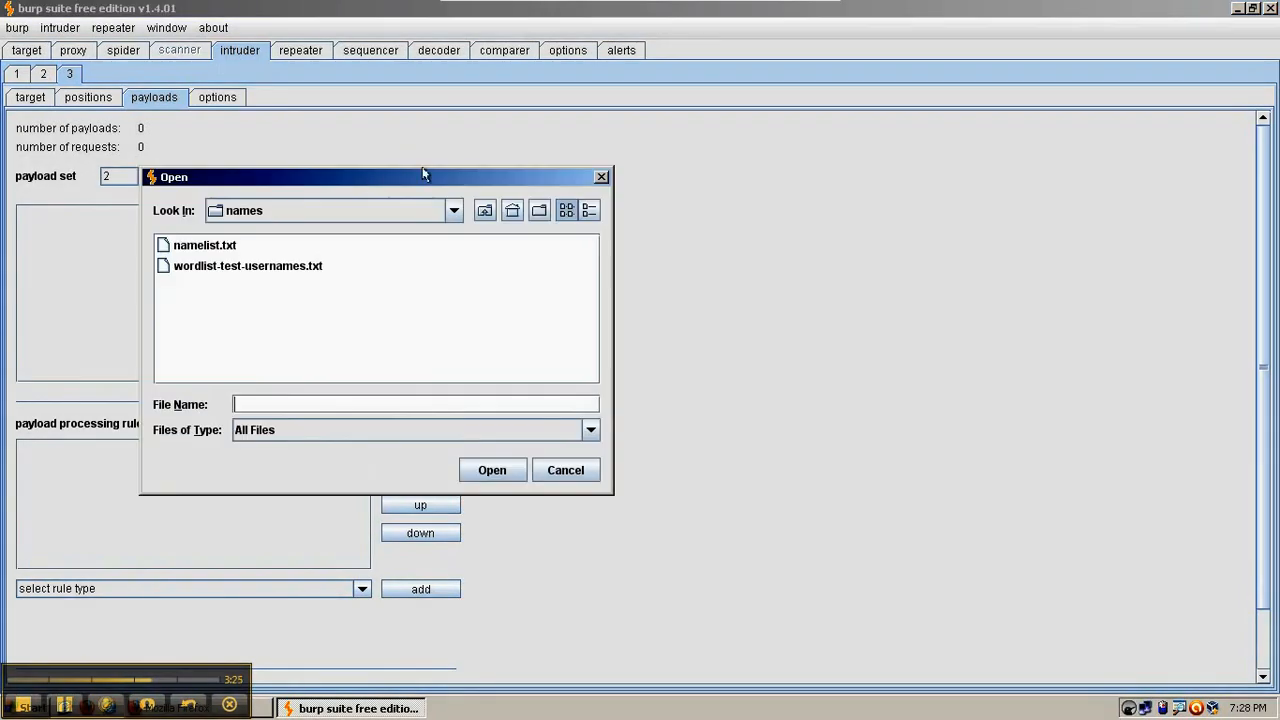
click(512, 210)
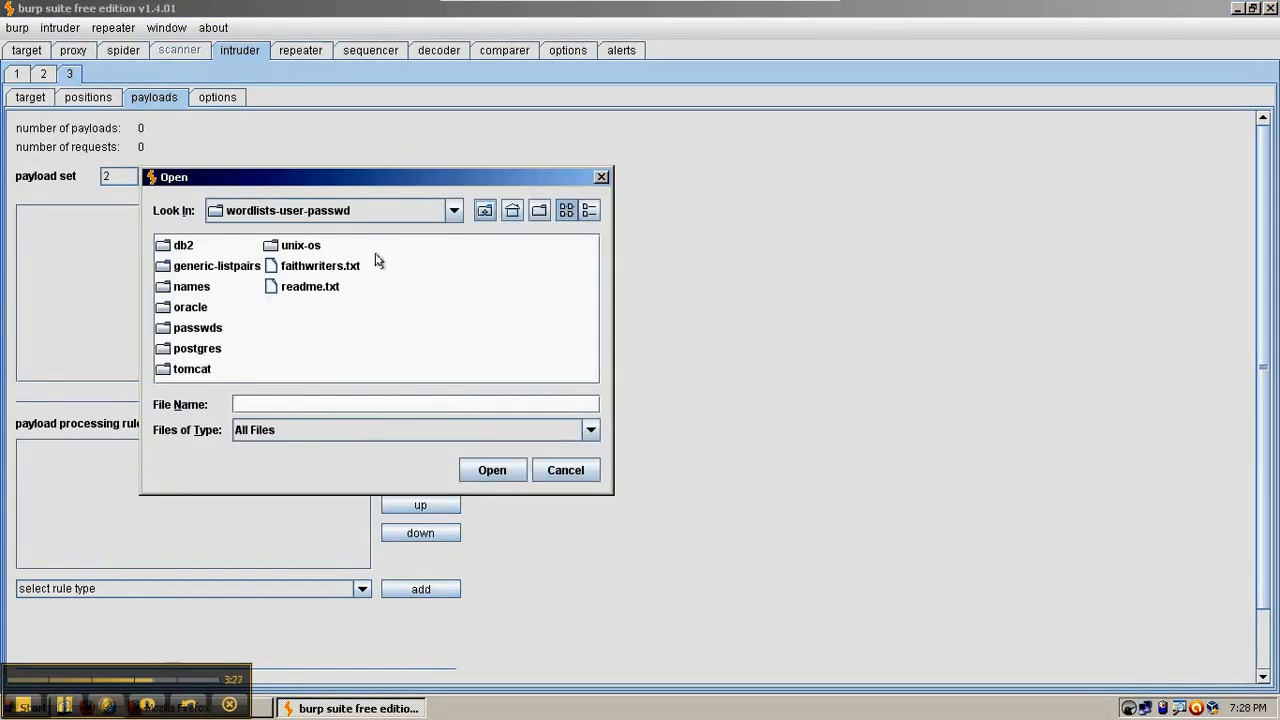
double_click(197, 327)
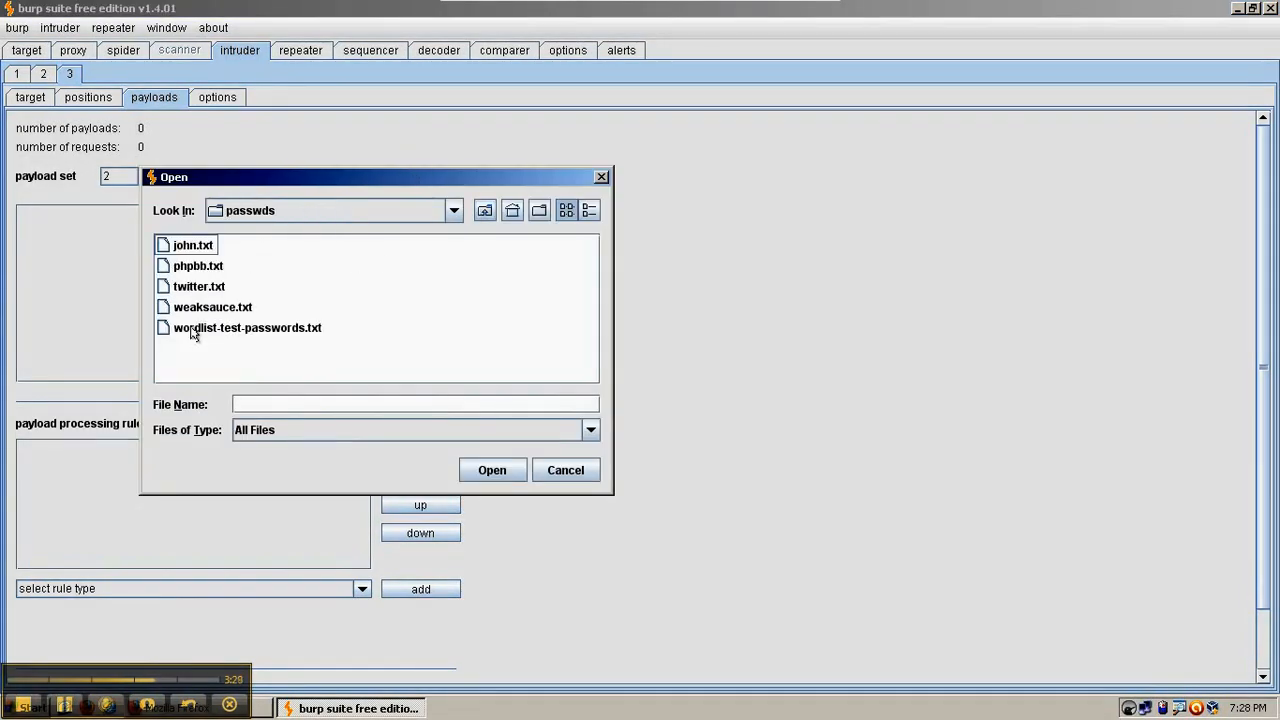
click(491, 470)
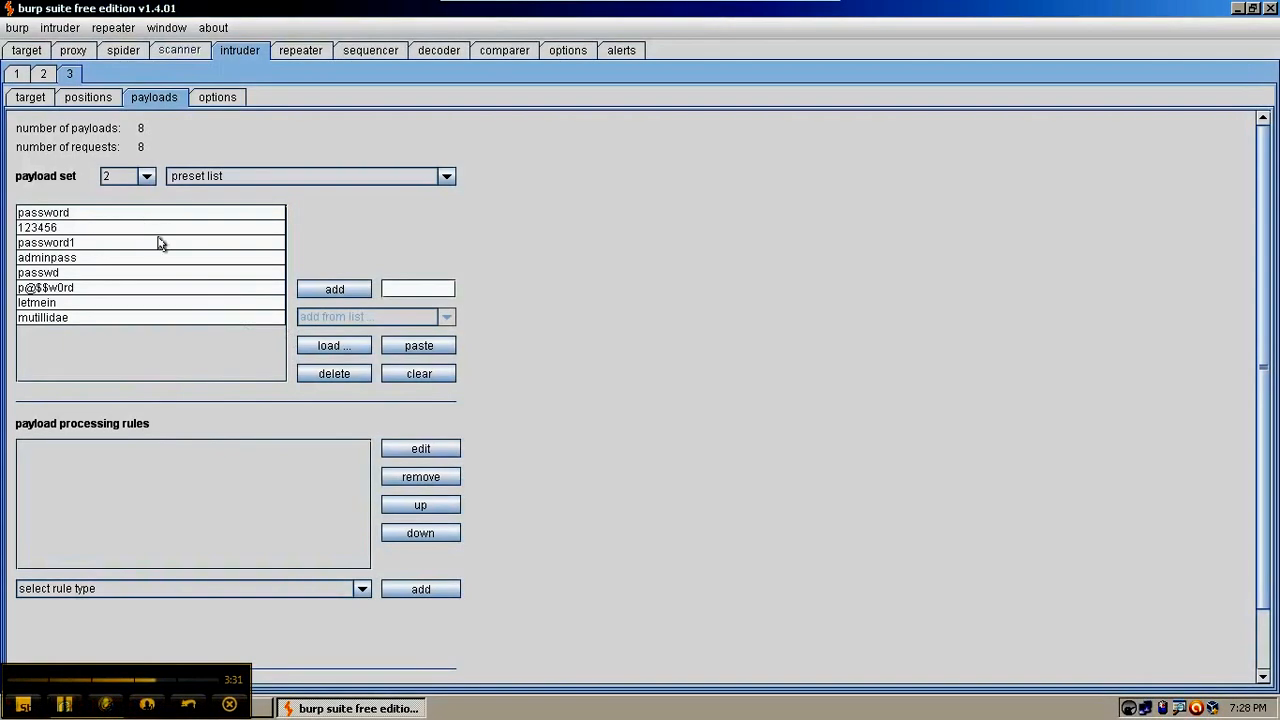
Step: Check payload set 1's usernames and return to the Positions tab
click(146, 175)
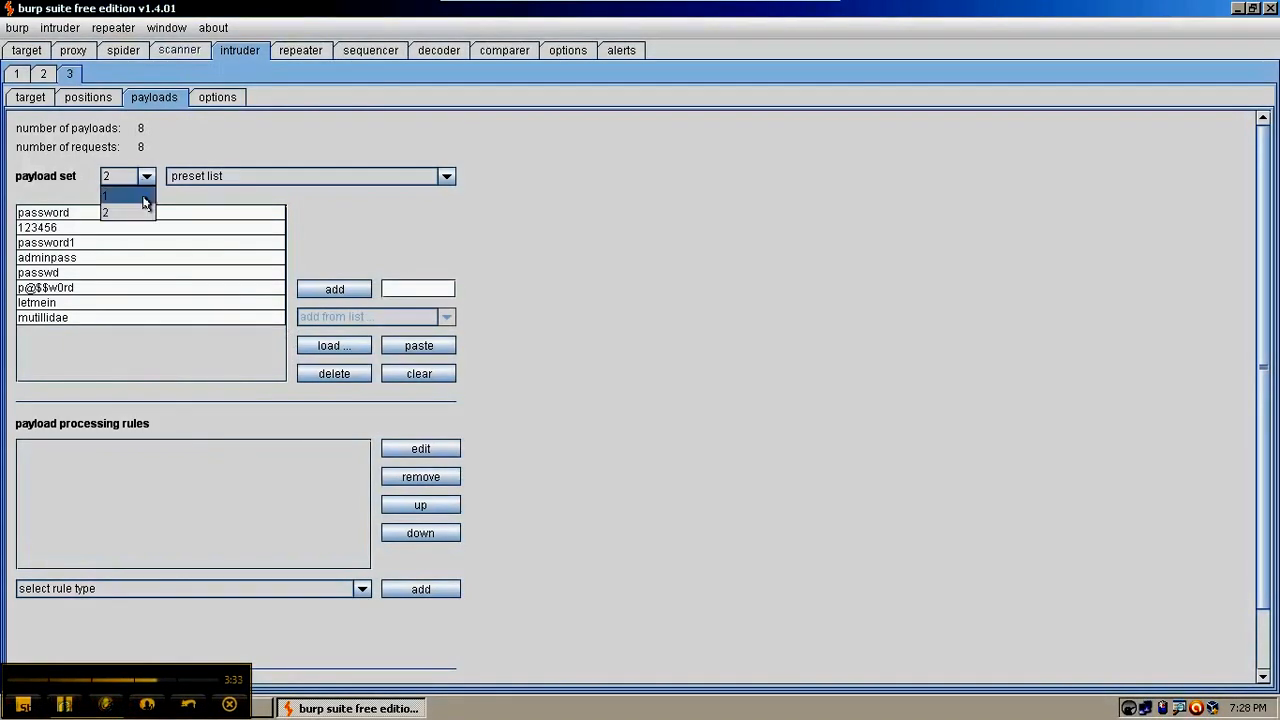
click(105, 195)
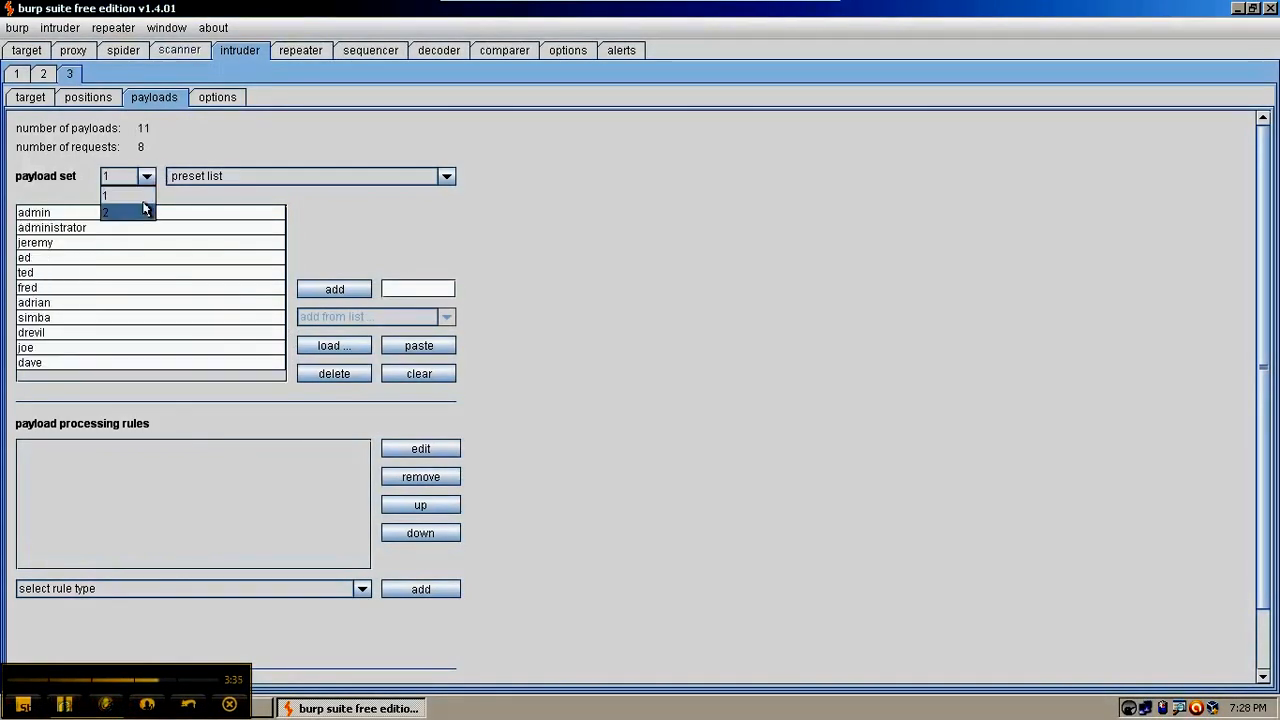
click(87, 97)
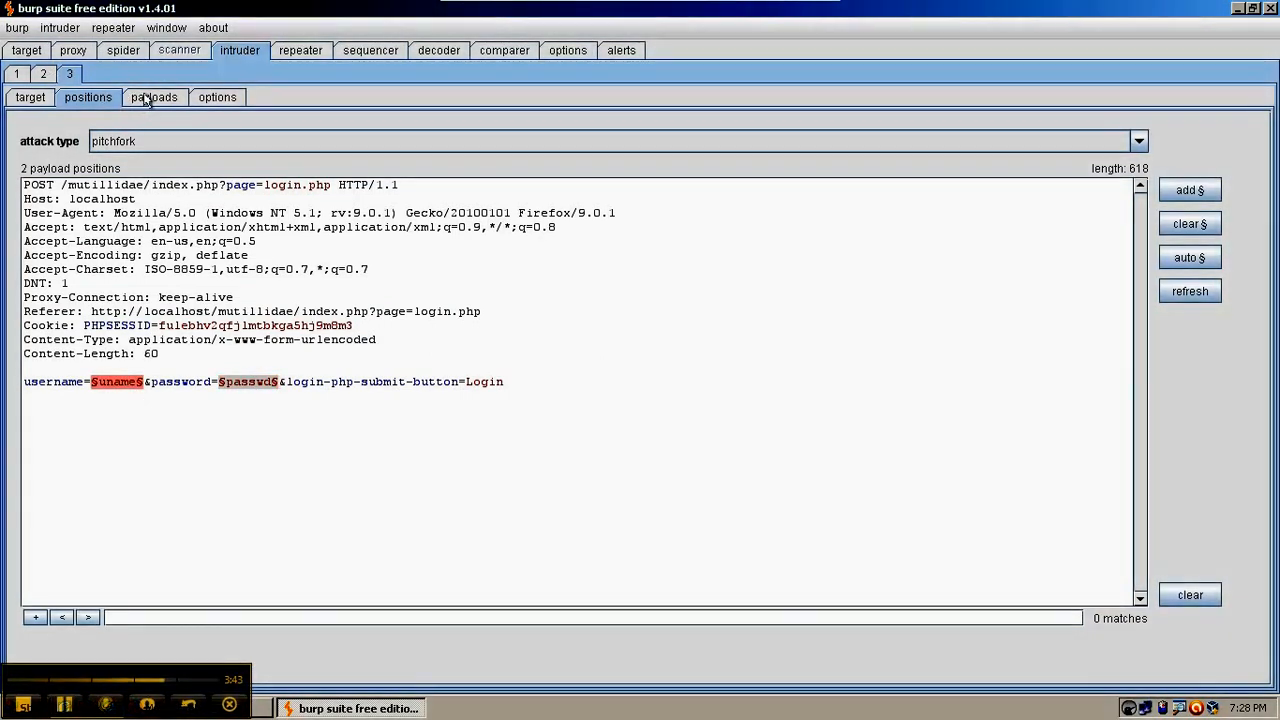
Step: Review the usernames in payload set 1
click(154, 97)
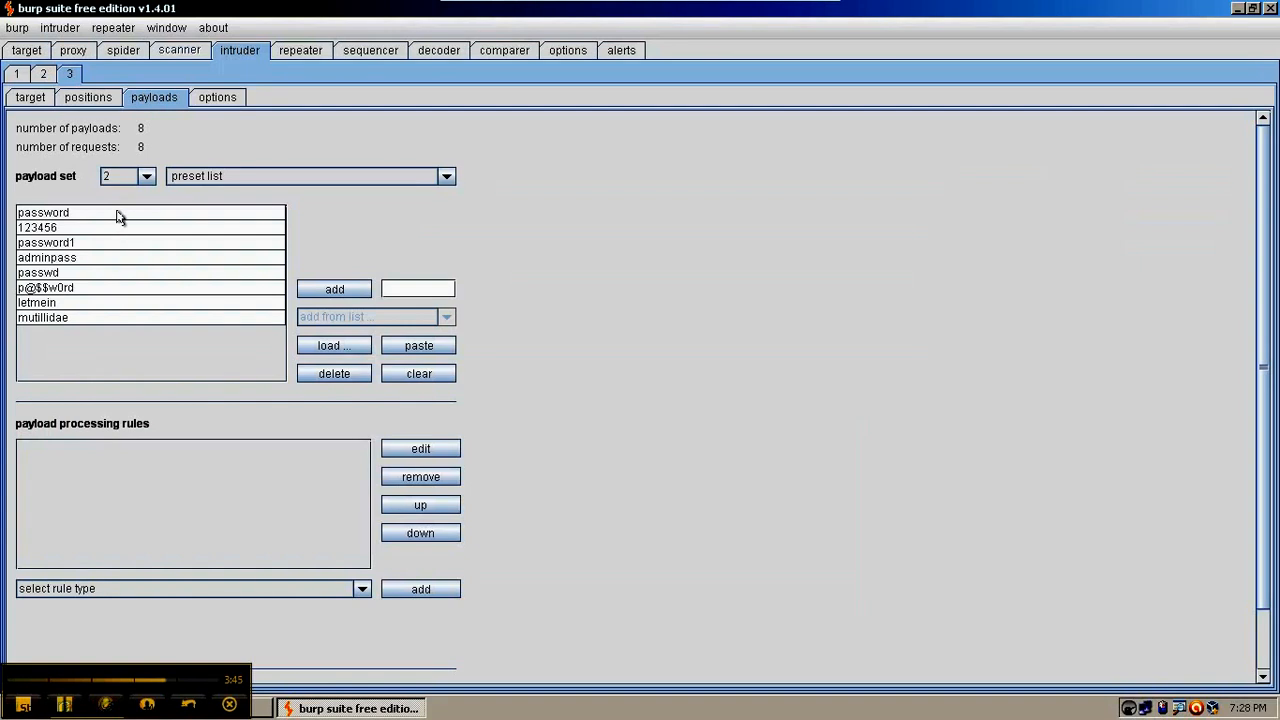
click(146, 175)
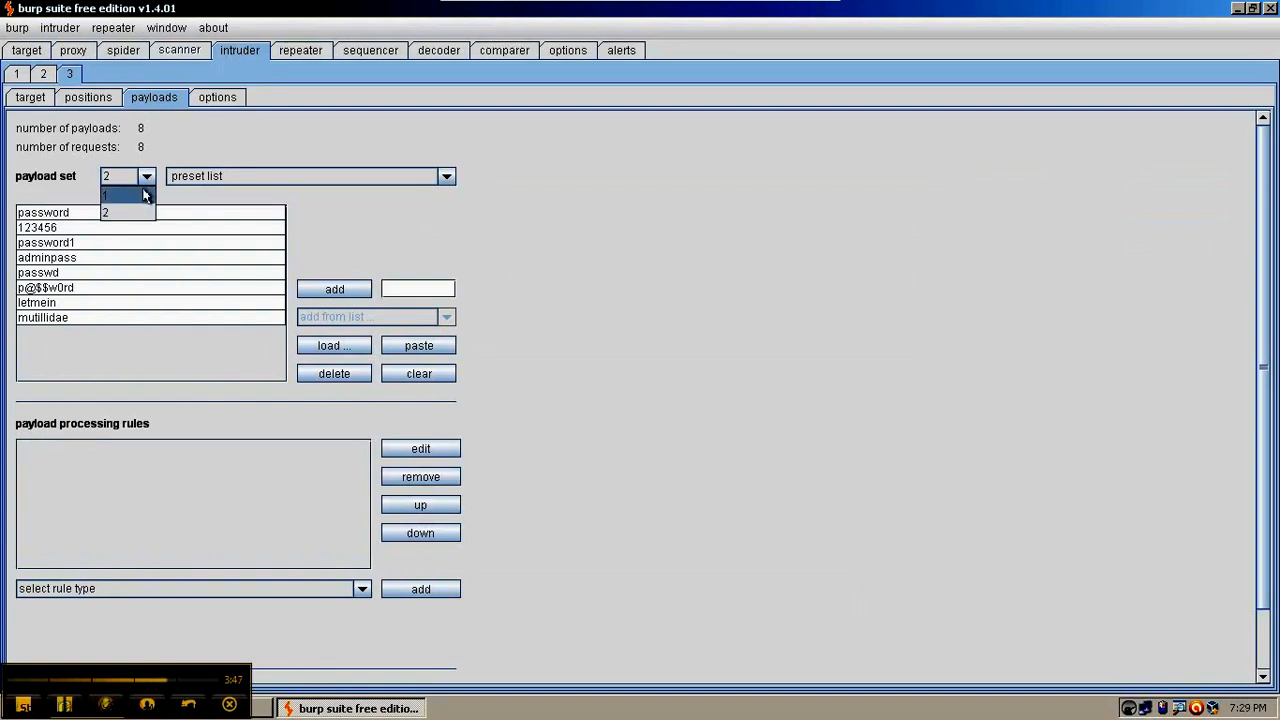
click(104, 195)
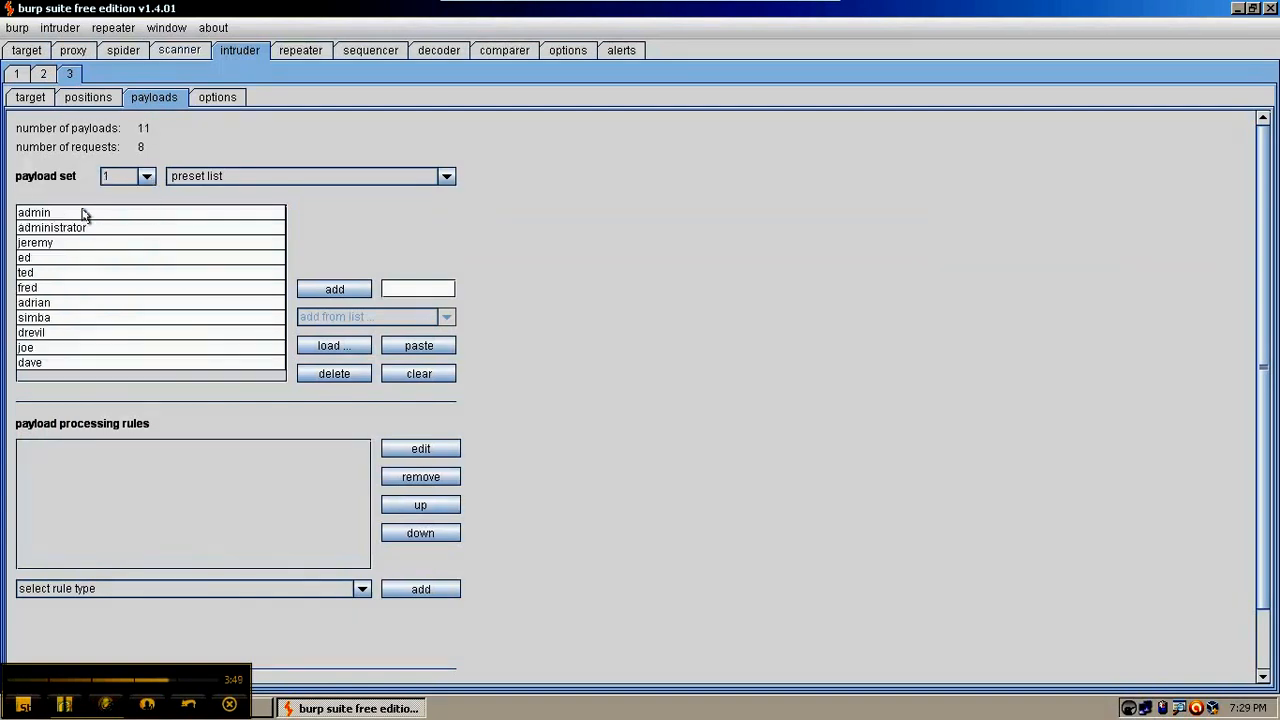
mouse_move(110, 224)
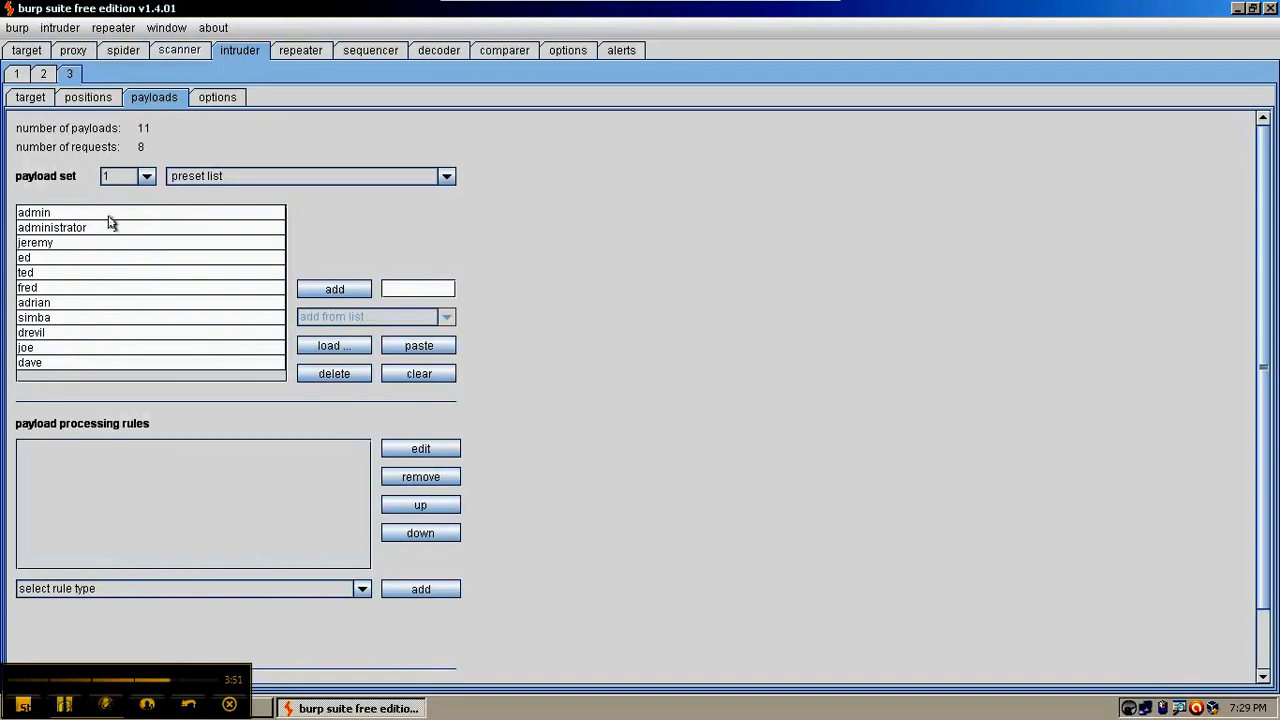
mouse_move(270, 146)
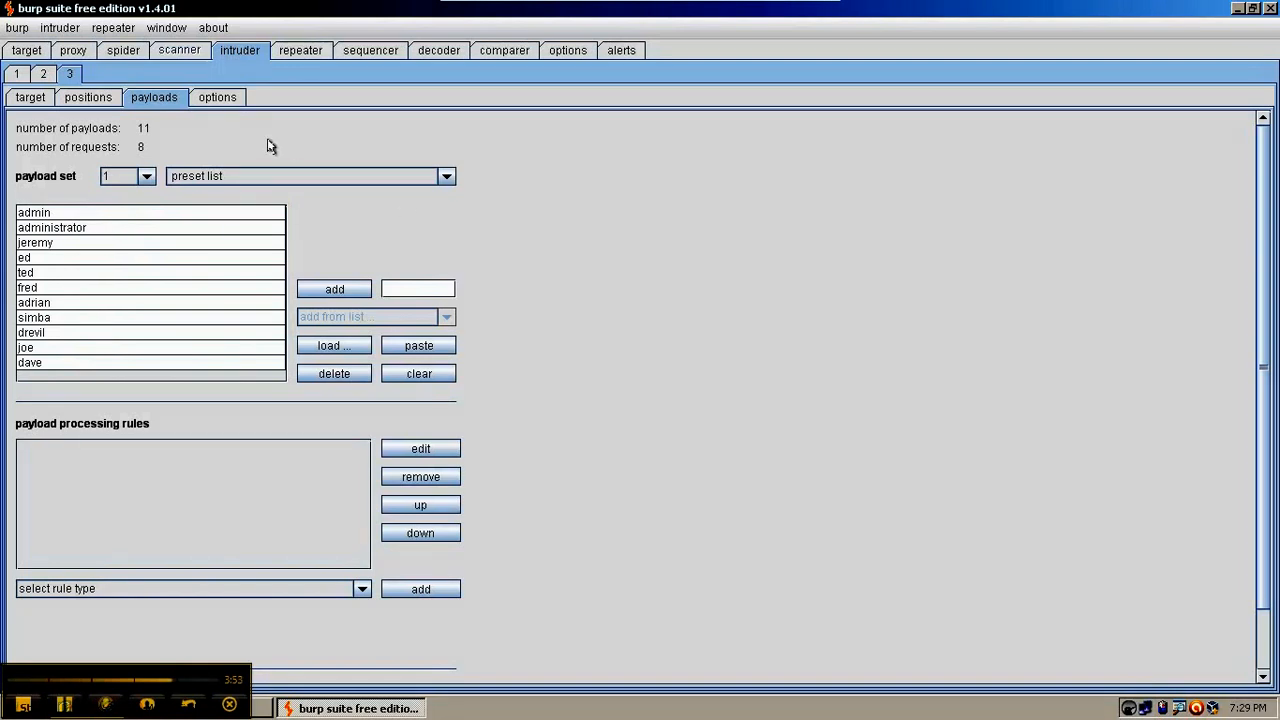
Step: Run the pitchfork attack of eight requests, then close the results window
click(59, 27)
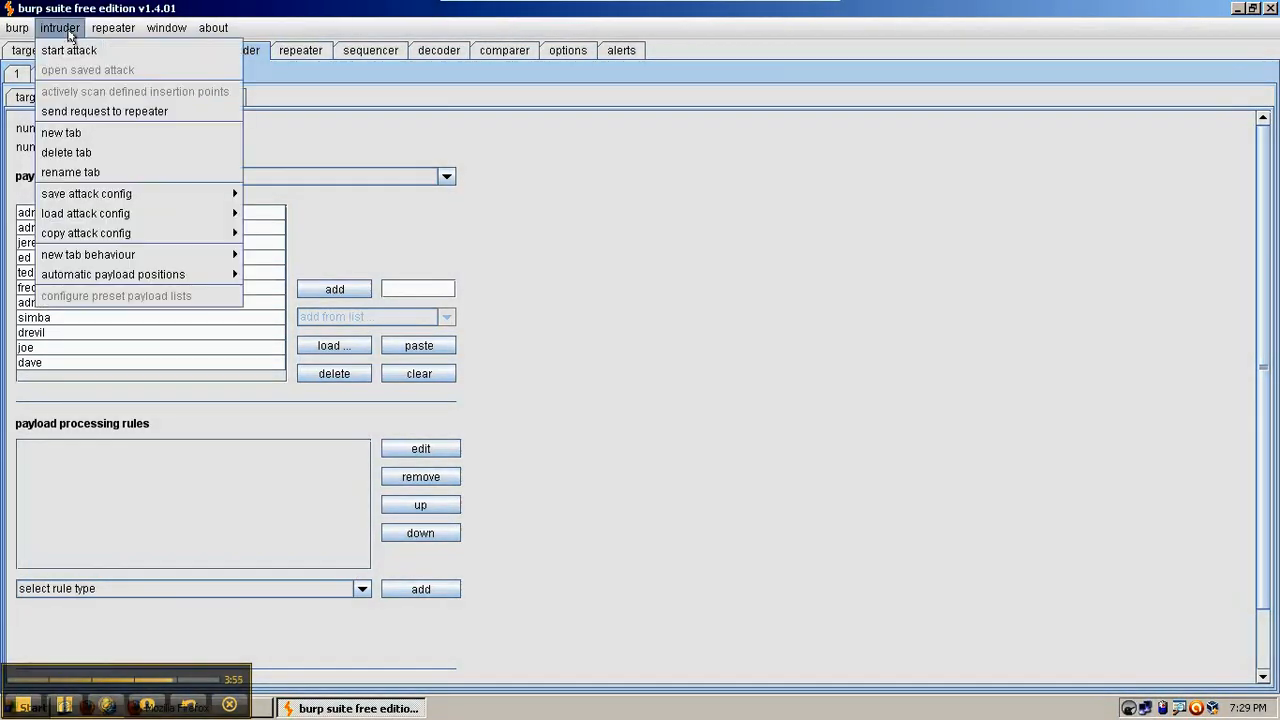
click(645, 402)
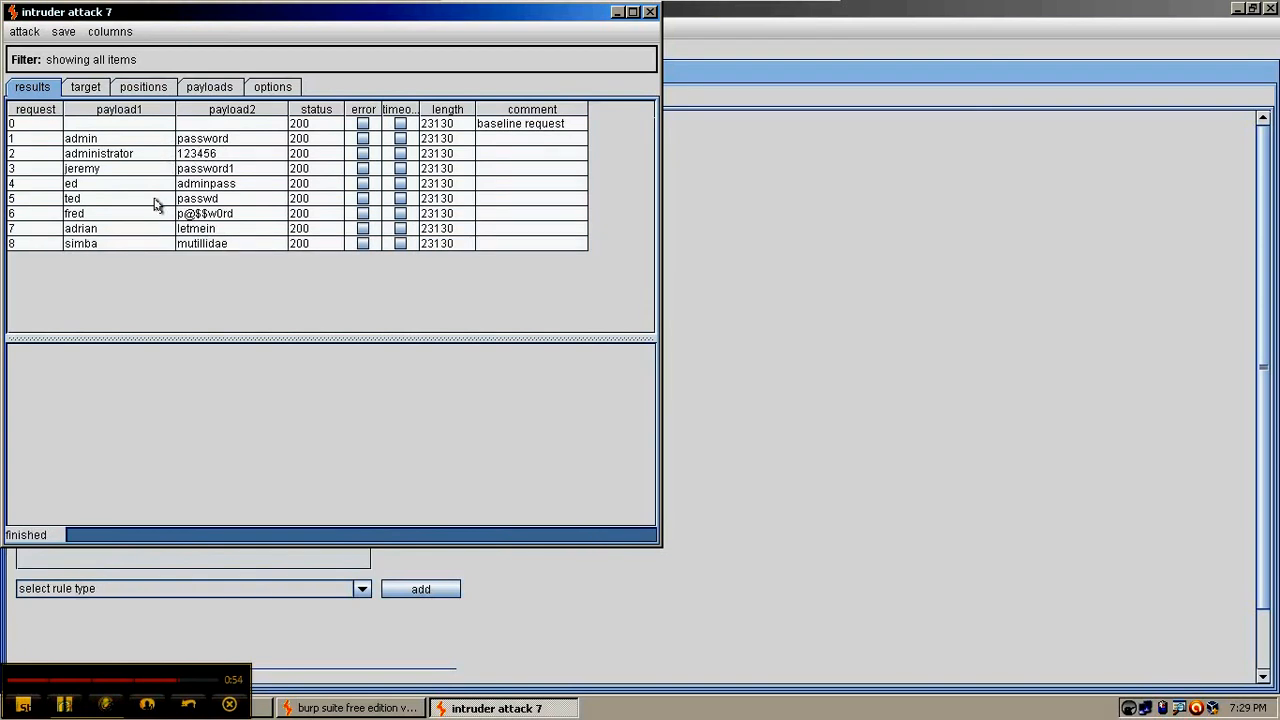
mouse_move(647, 18)
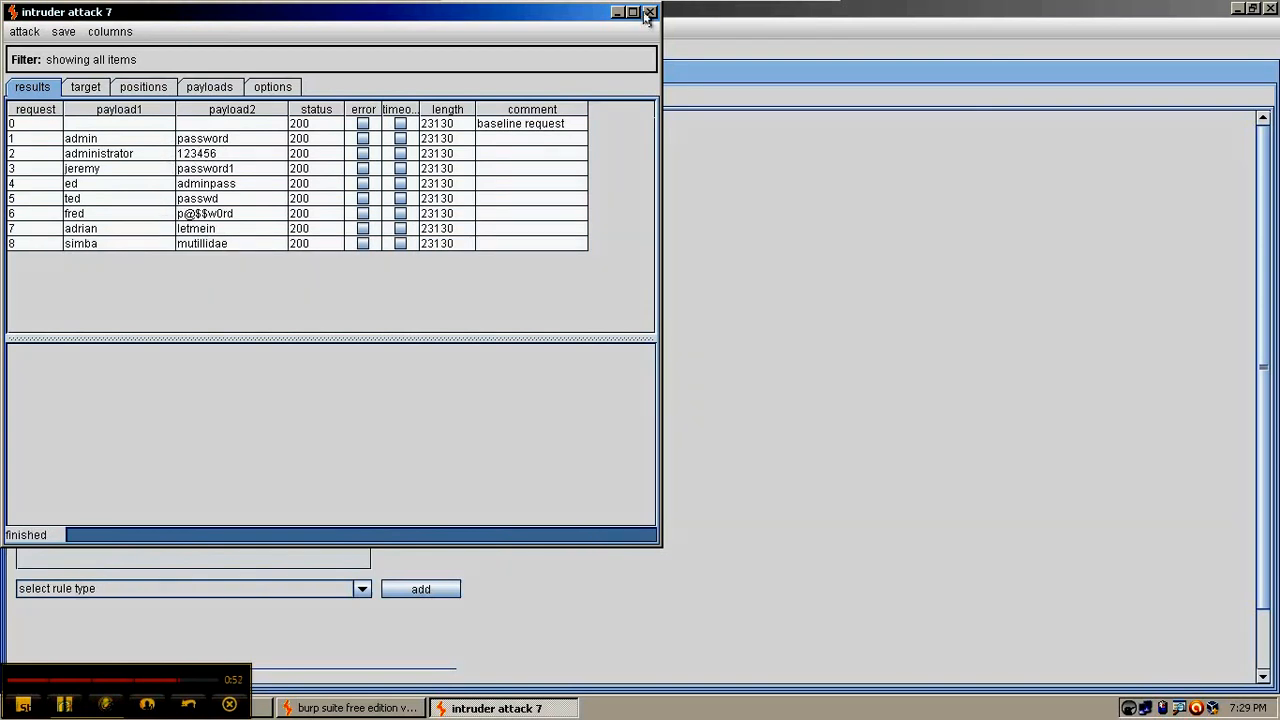
click(649, 11)
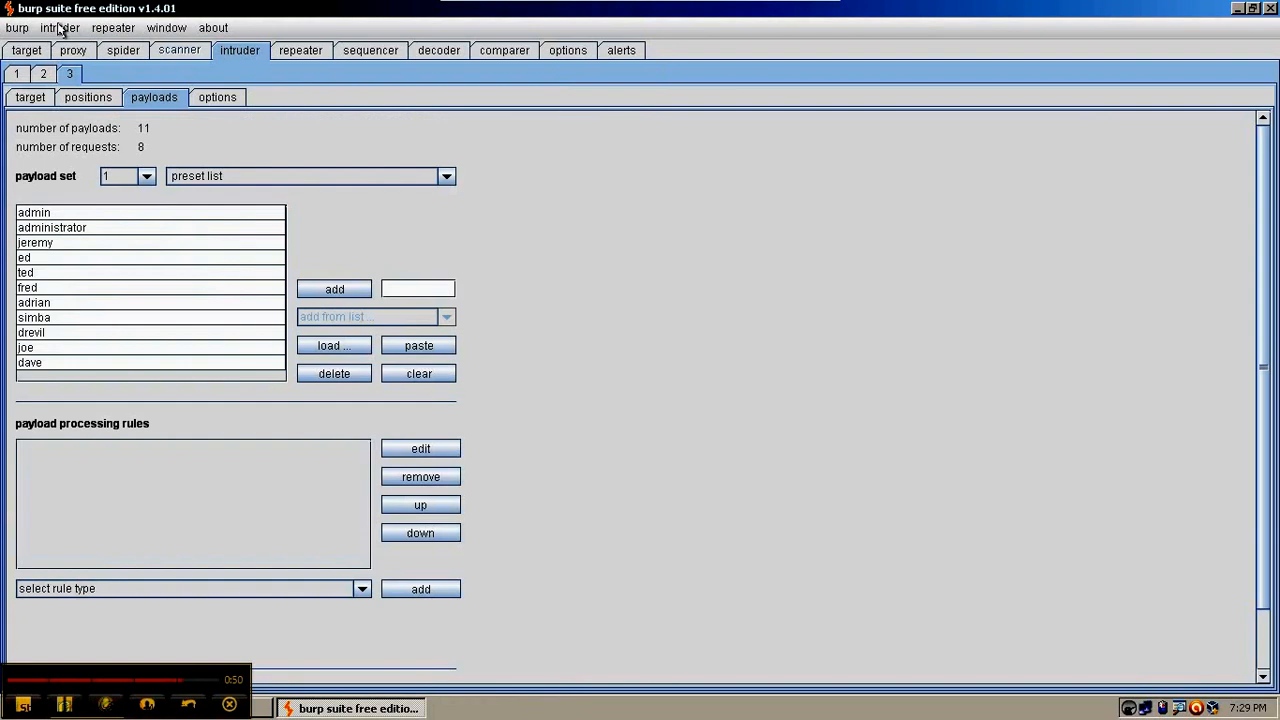
Step: Switch the Intruder attack type to cluster bomb and launch the attack, dismissing the demo notice
click(87, 97)
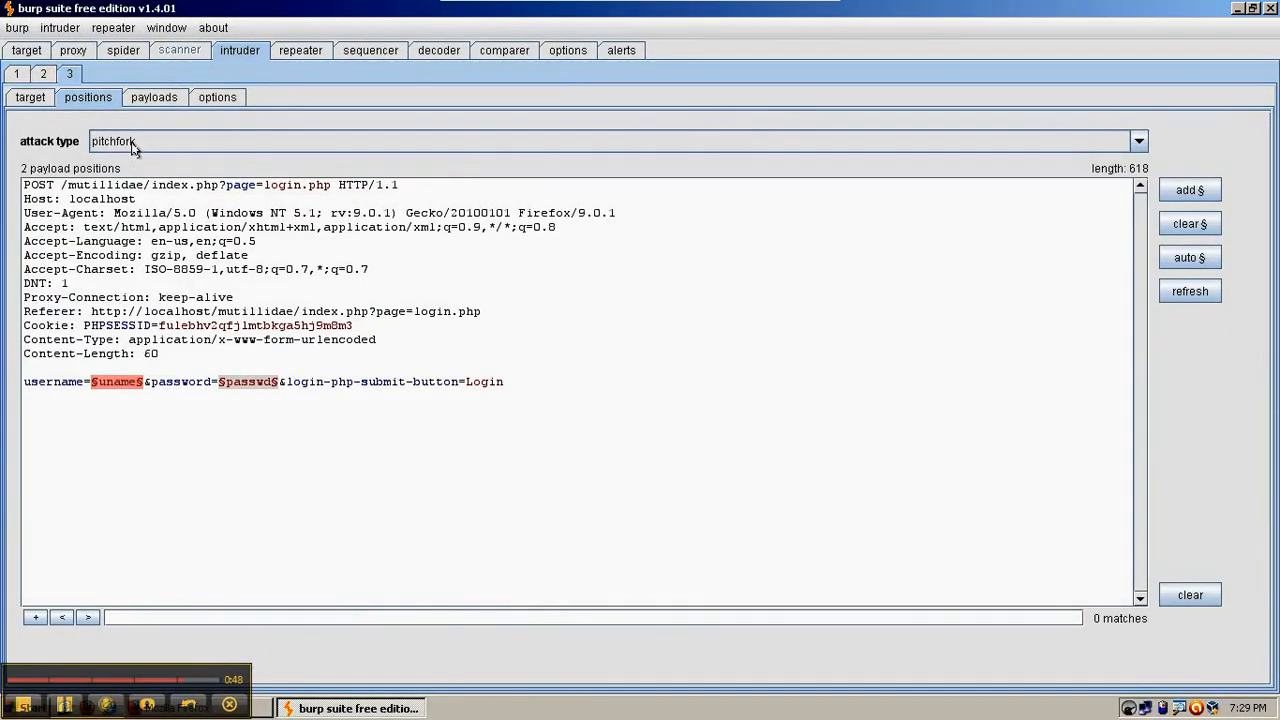
click(1139, 141)
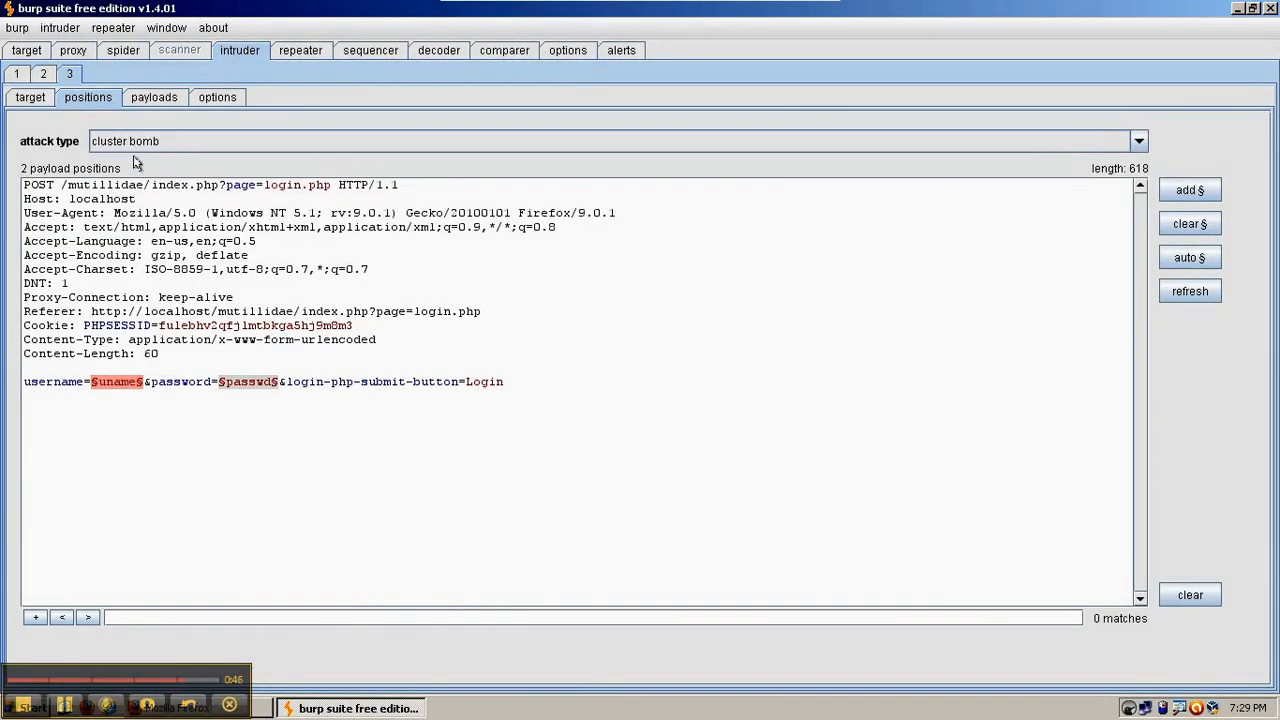
mouse_move(169, 437)
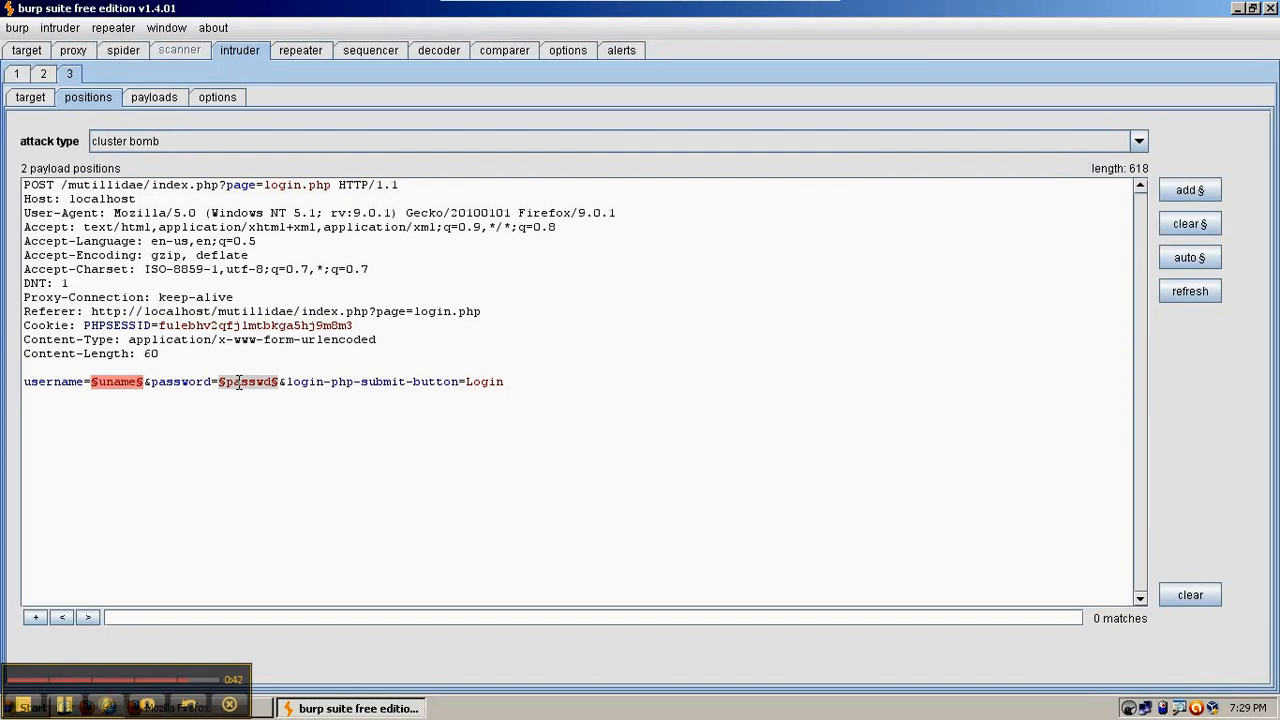
mouse_move(67, 40)
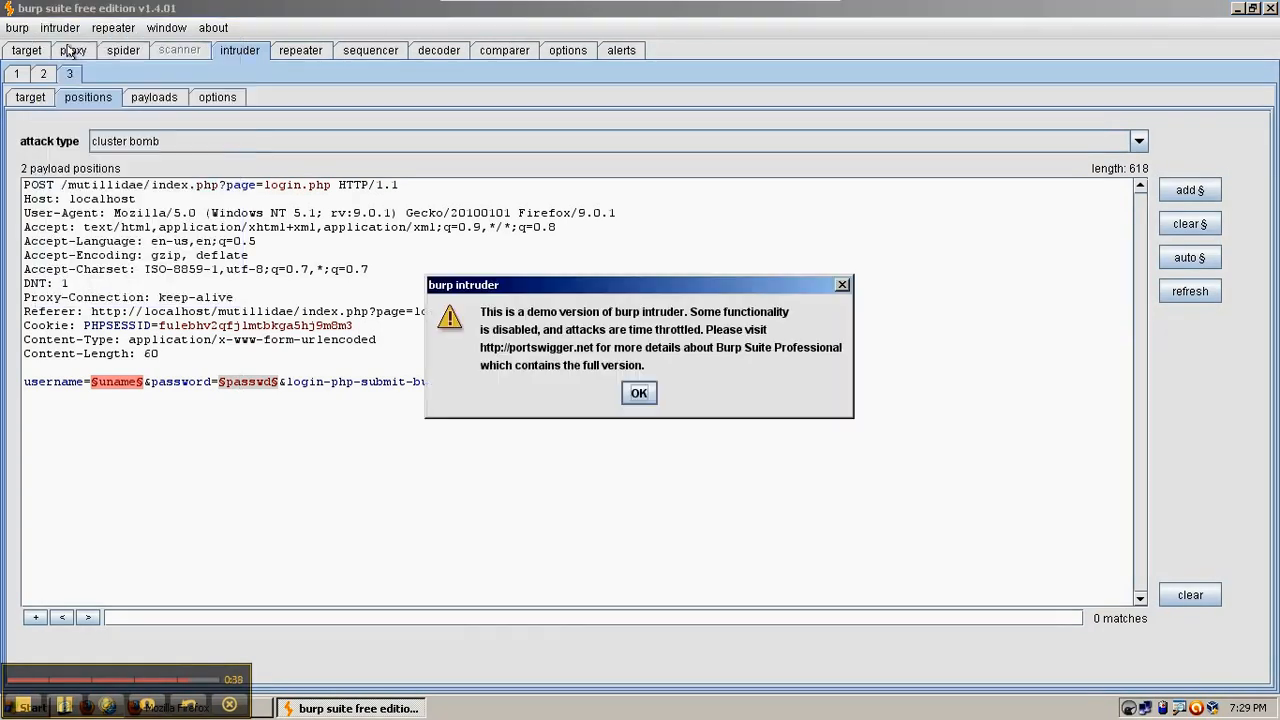
click(638, 392)
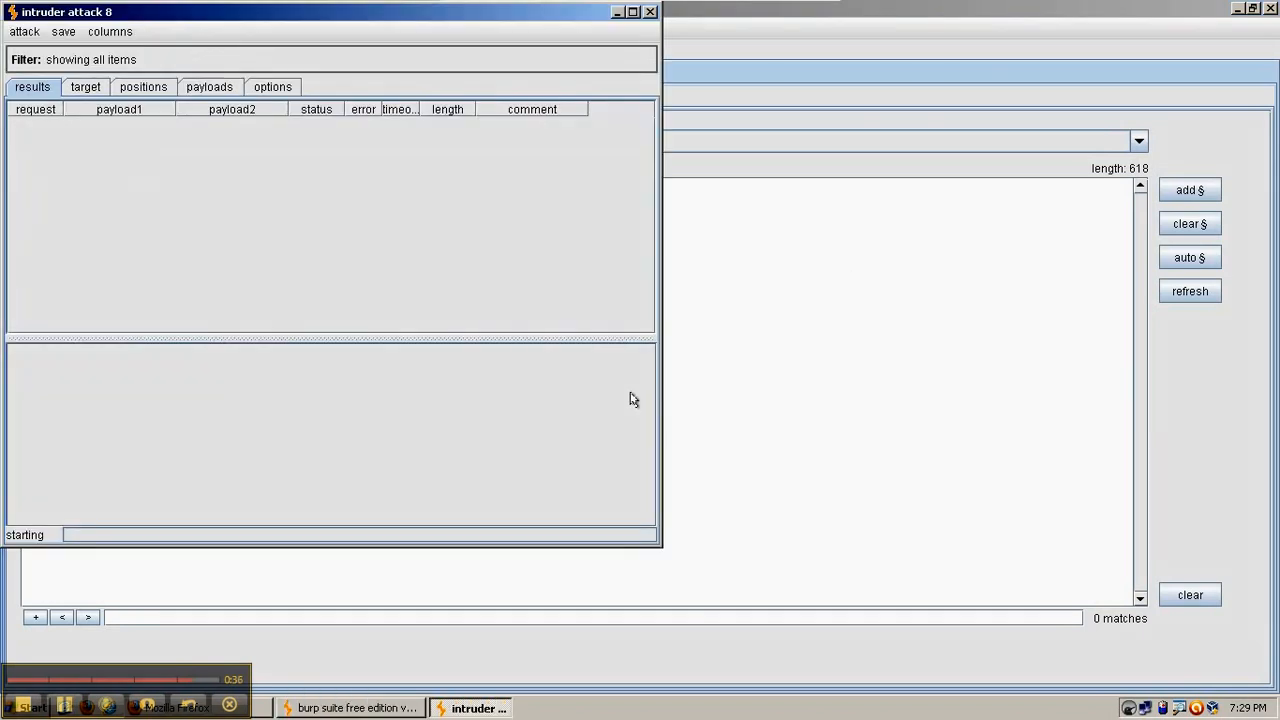